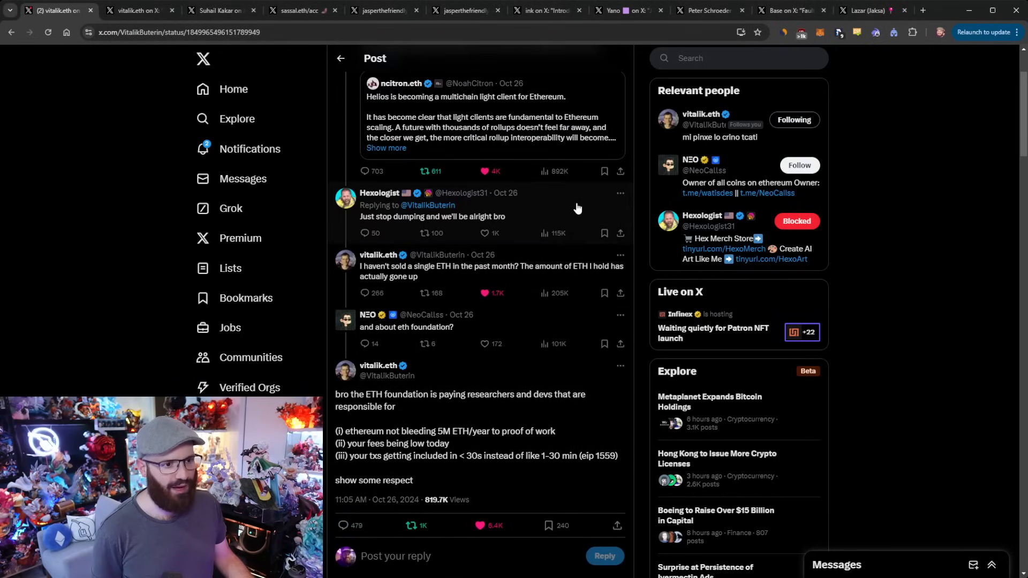
Step: Finish scrolling the current post, then bring up Vitalik's 'An important step.' post quoting the Helios announcement
{"action": "scroll", "scroll_direction": "down", "scroll_amount": 3}
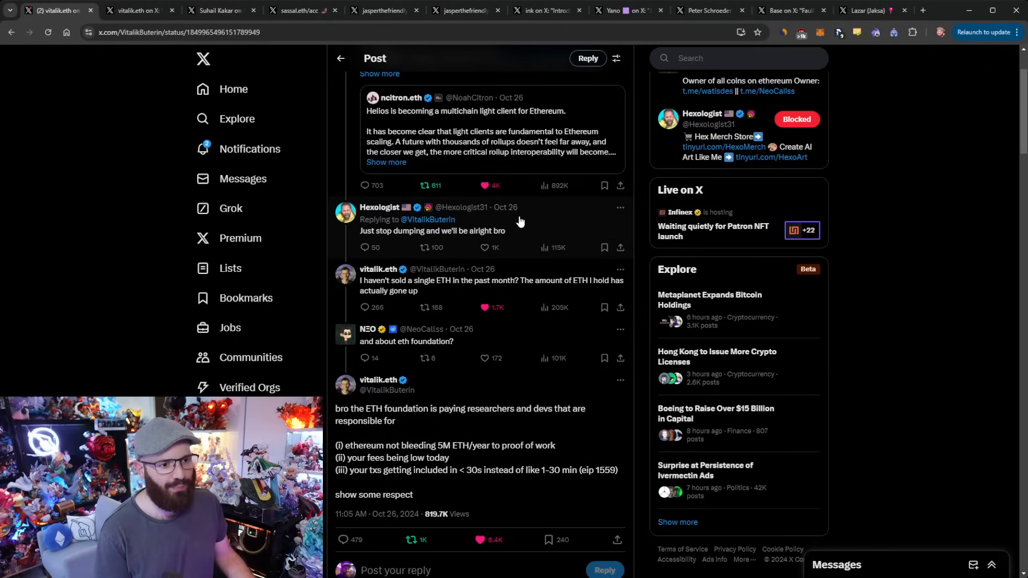
{"action": "mouse_move", "coordinate": [550, 227]}
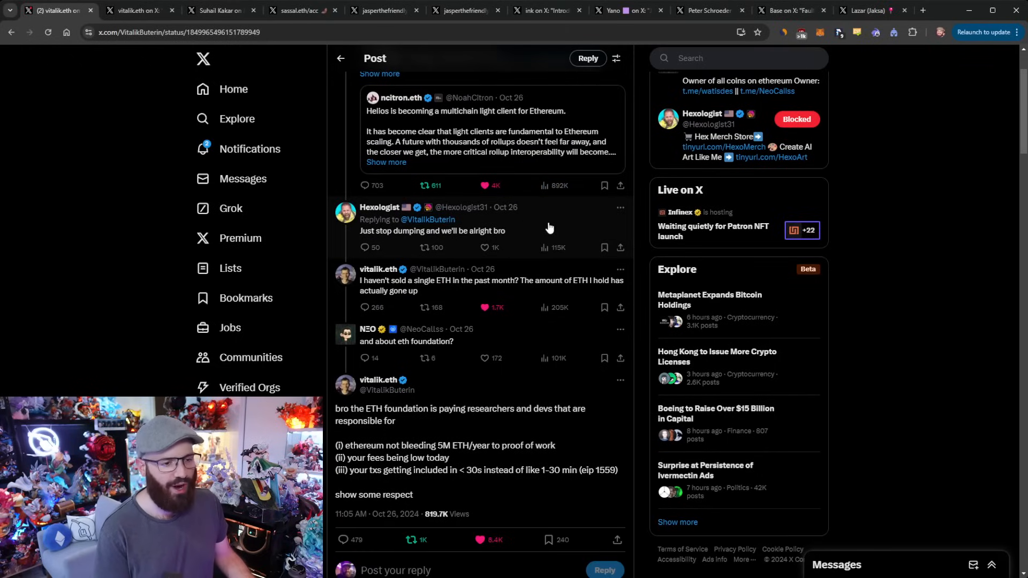
{"action": "scroll", "scroll_direction": "down", "scroll_amount": 3}
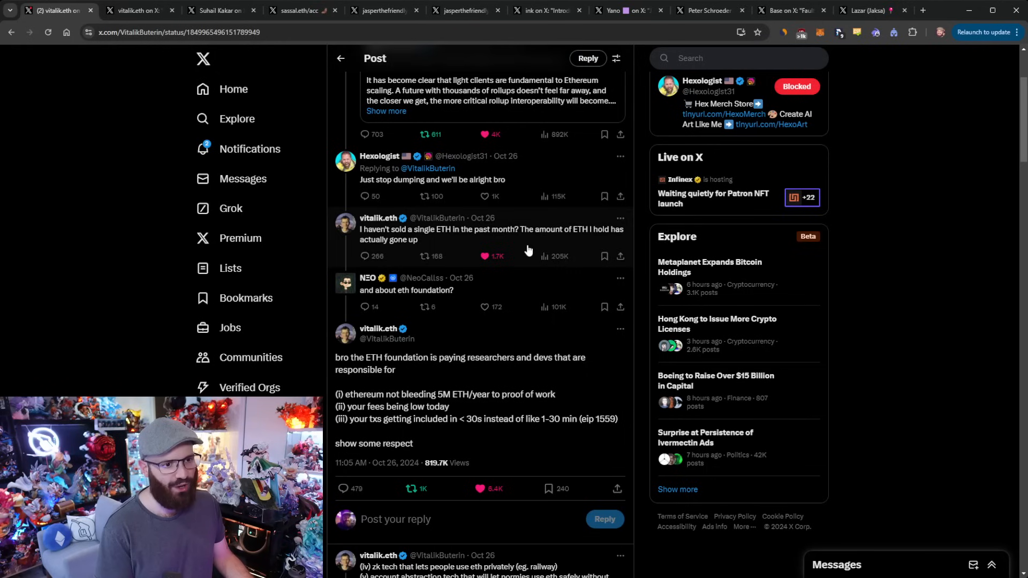
{"action": "scroll", "scroll_direction": "down", "scroll_amount": 3}
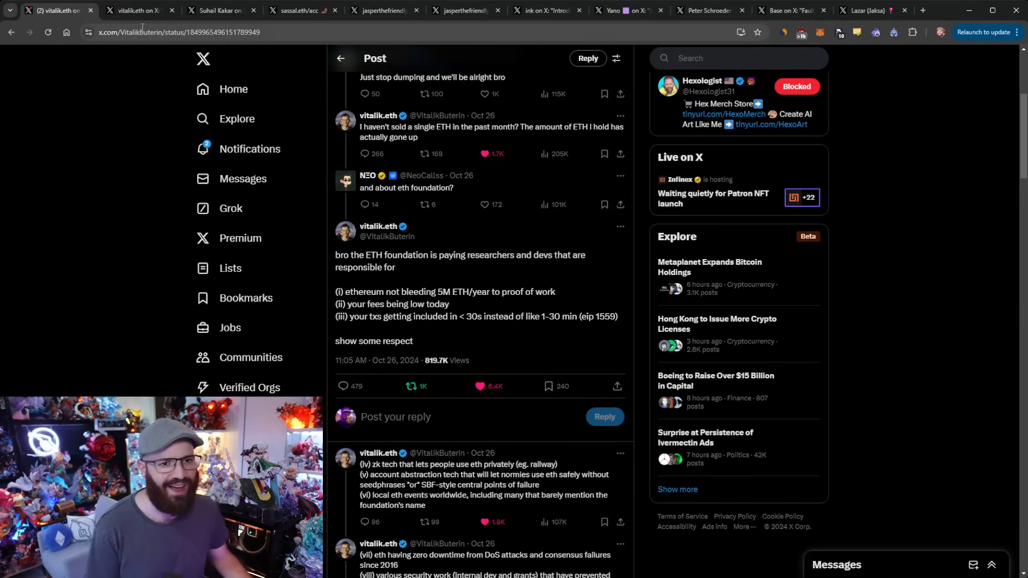
{"action": "left_click", "coordinate": [130, 11]}
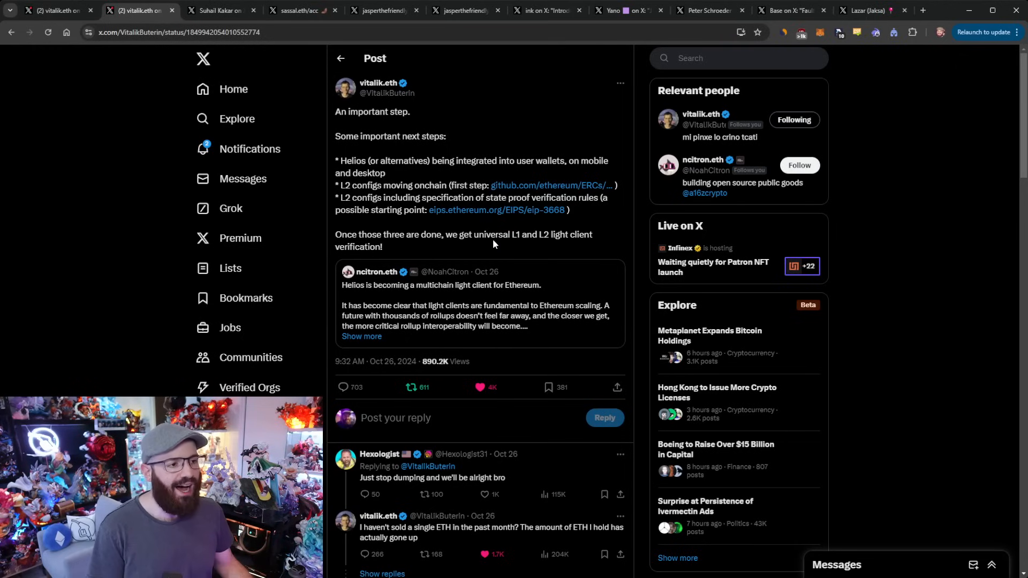
{"action": "mouse_move", "coordinate": [524, 303]}
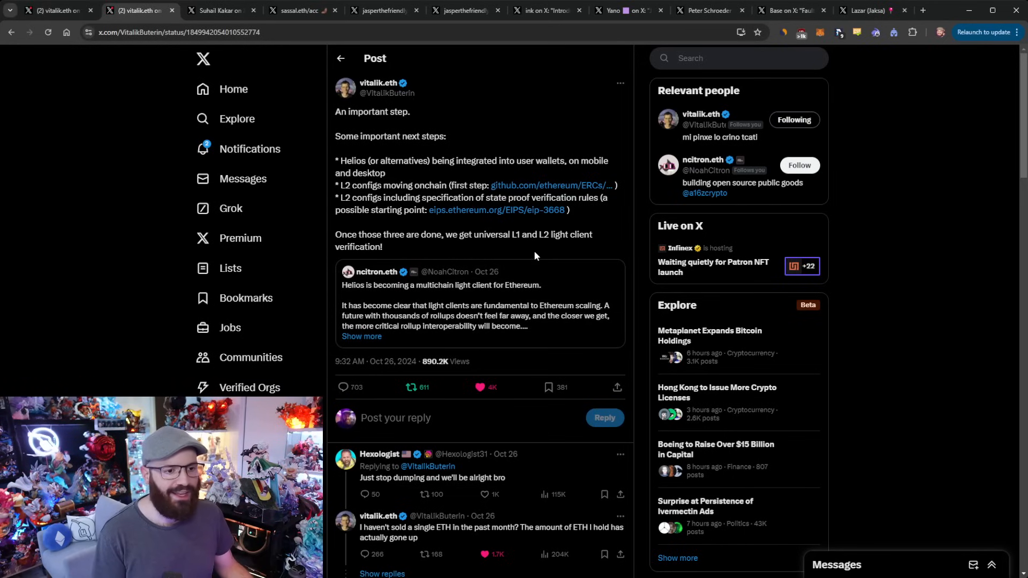
{"action": "mouse_move", "coordinate": [562, 263]}
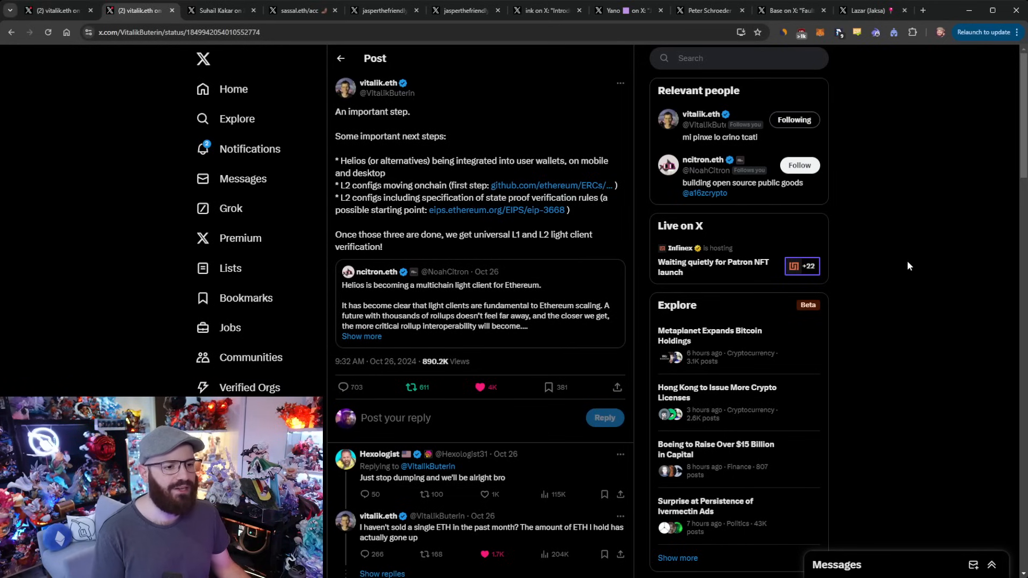
{"action": "mouse_move", "coordinate": [914, 259]}
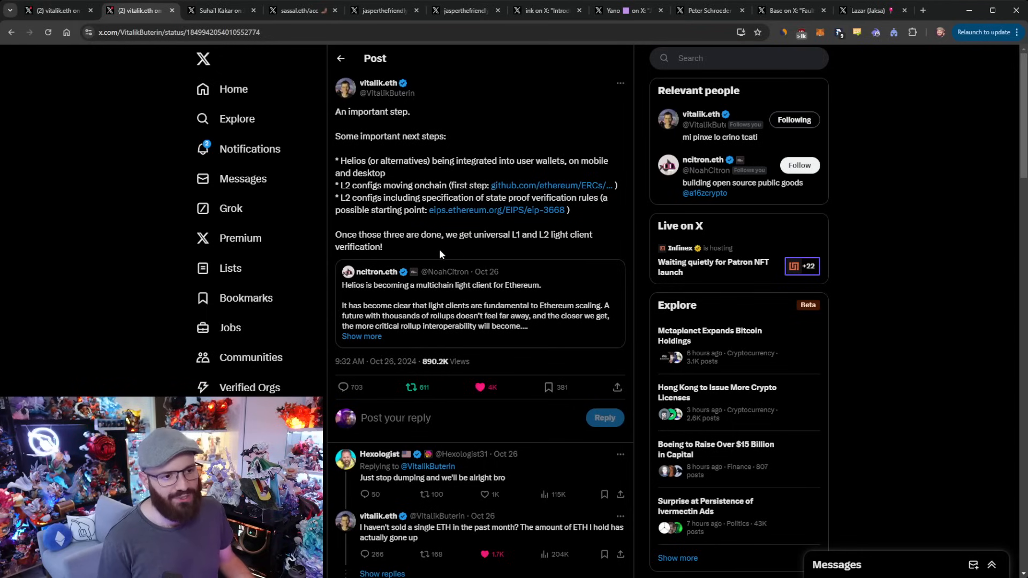
{"action": "mouse_move", "coordinate": [437, 246]}
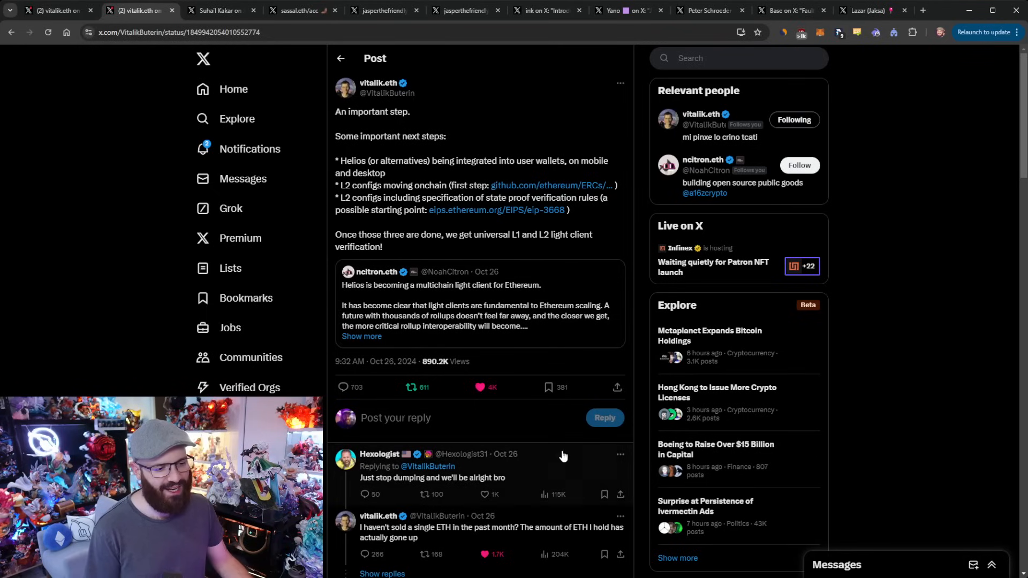
{"action": "mouse_move", "coordinate": [388, 492]}
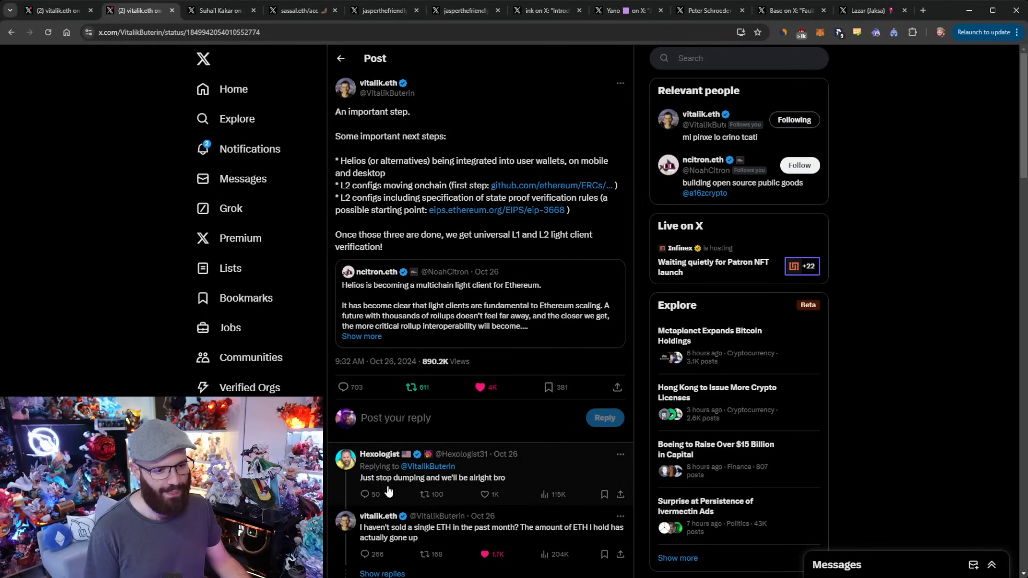
{"action": "mouse_move", "coordinate": [997, 232]}
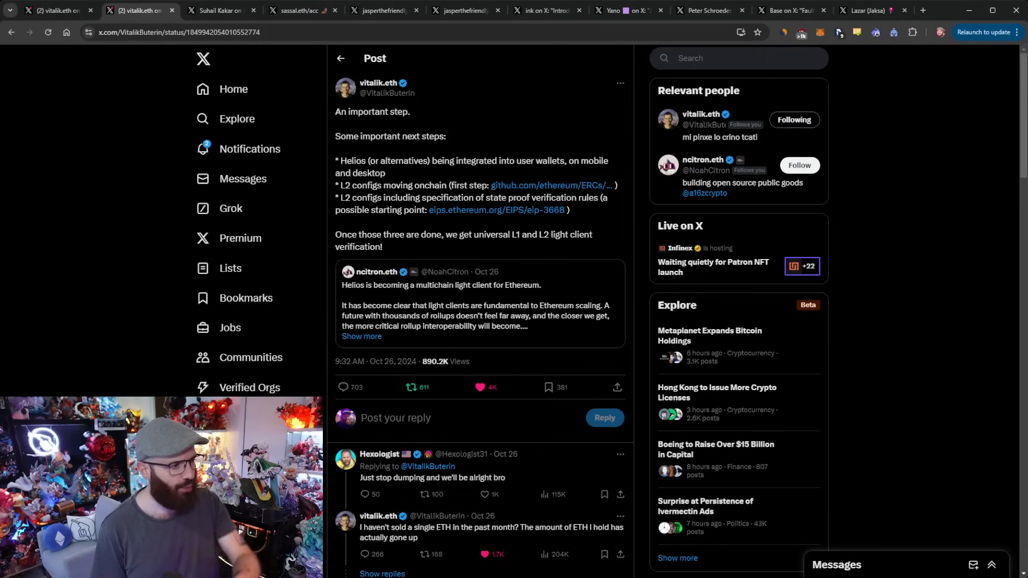
{"action": "mouse_move", "coordinate": [322, 197]}
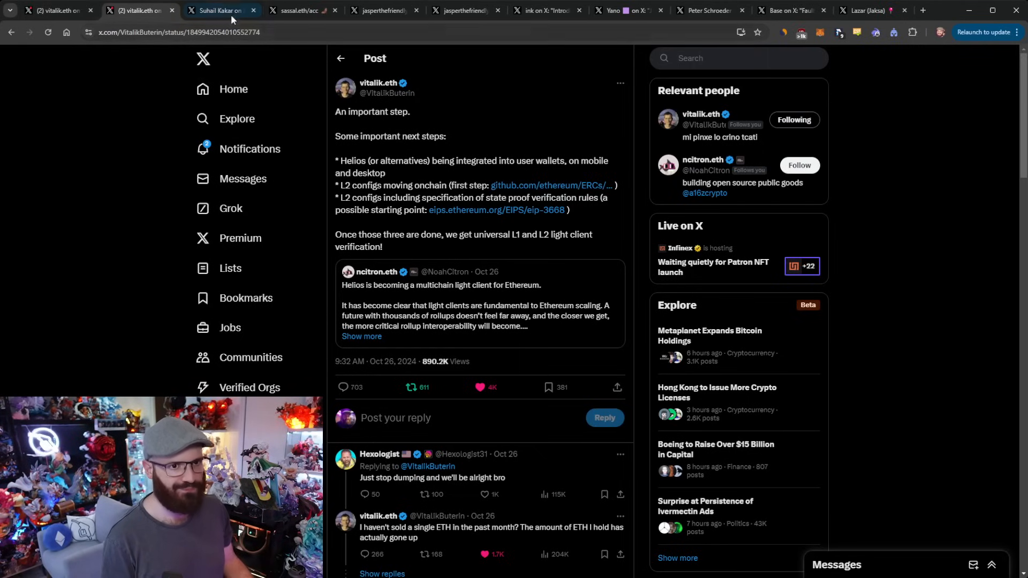
{"action": "left_click", "coordinate": [220, 11]}
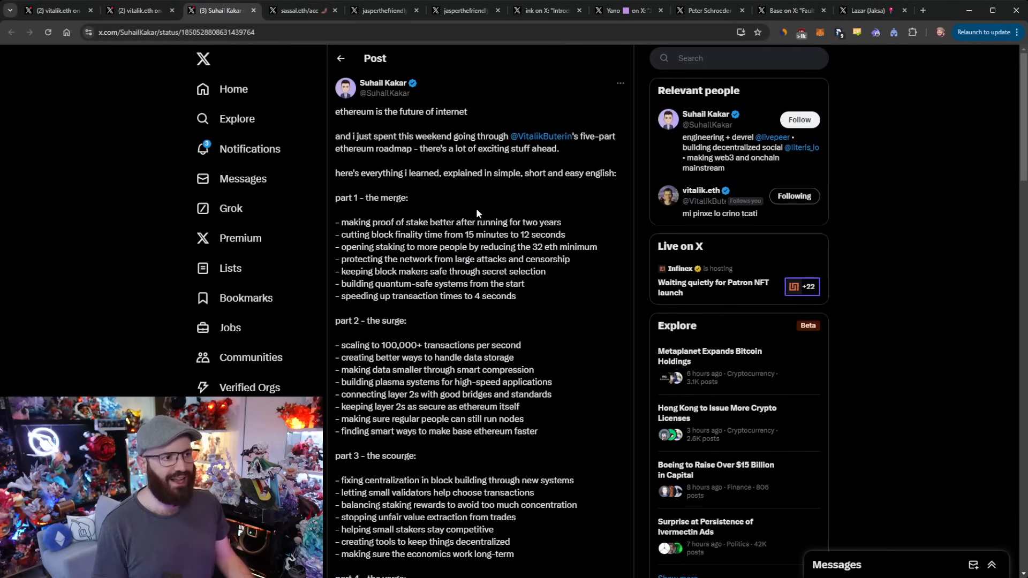
{"action": "scroll", "scroll_direction": "down", "scroll_amount": 3}
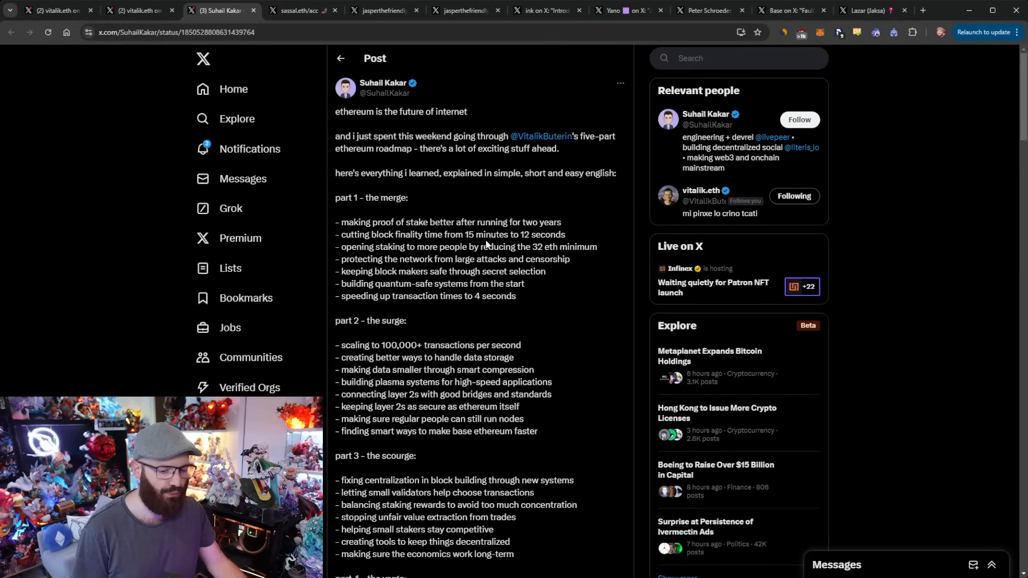
{"action": "mouse_move", "coordinate": [449, 215]}
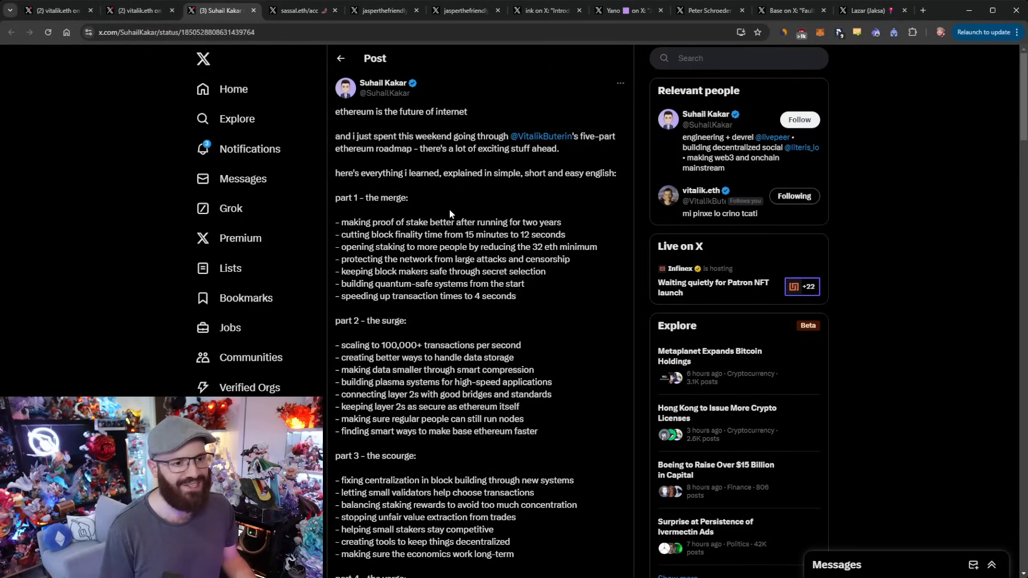
{"action": "scroll", "scroll_direction": "down", "scroll_amount": 3}
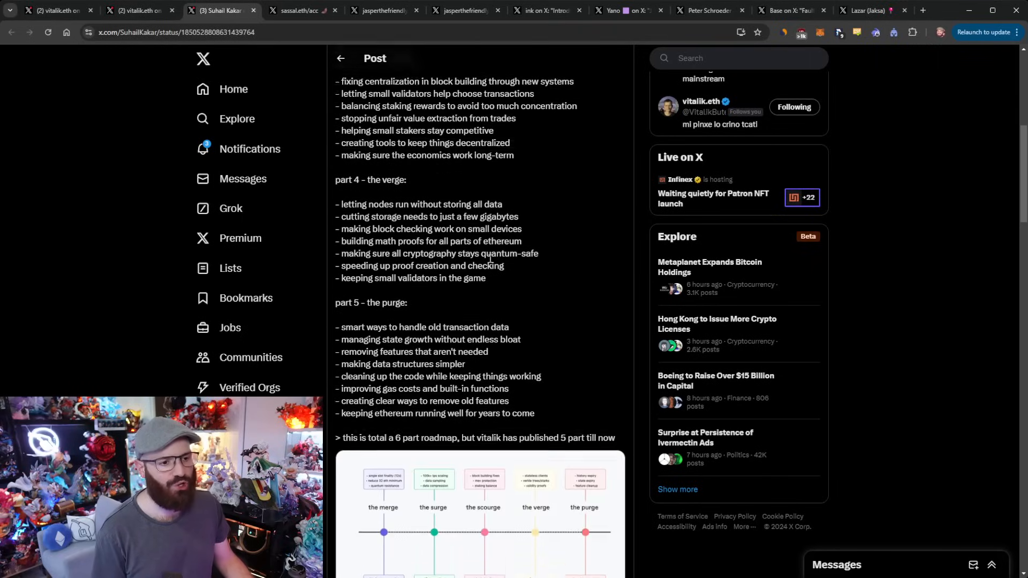
{"action": "scroll", "scroll_direction": "up", "scroll_amount": 3}
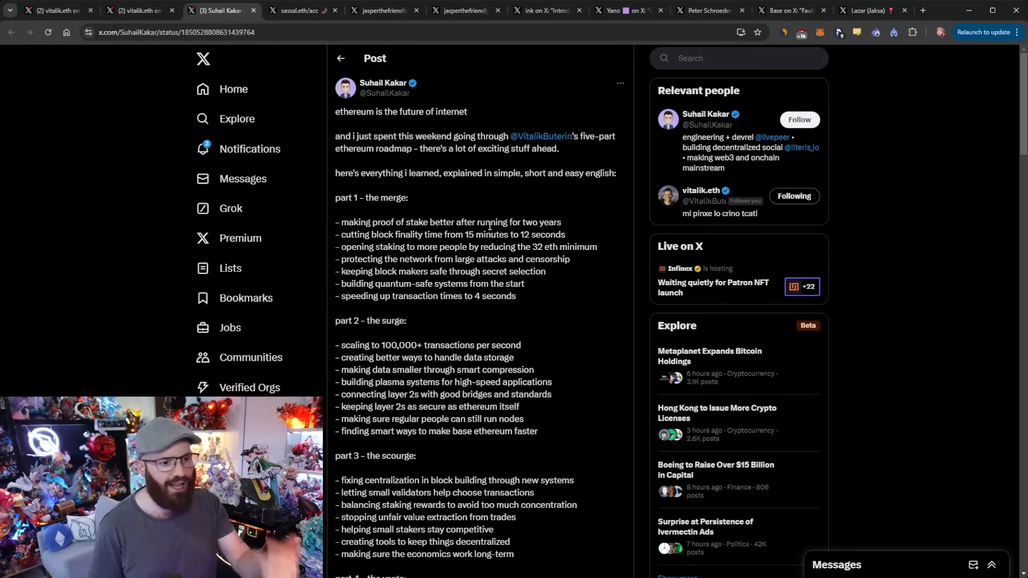
{"action": "scroll", "scroll_direction": "down", "scroll_amount": 3}
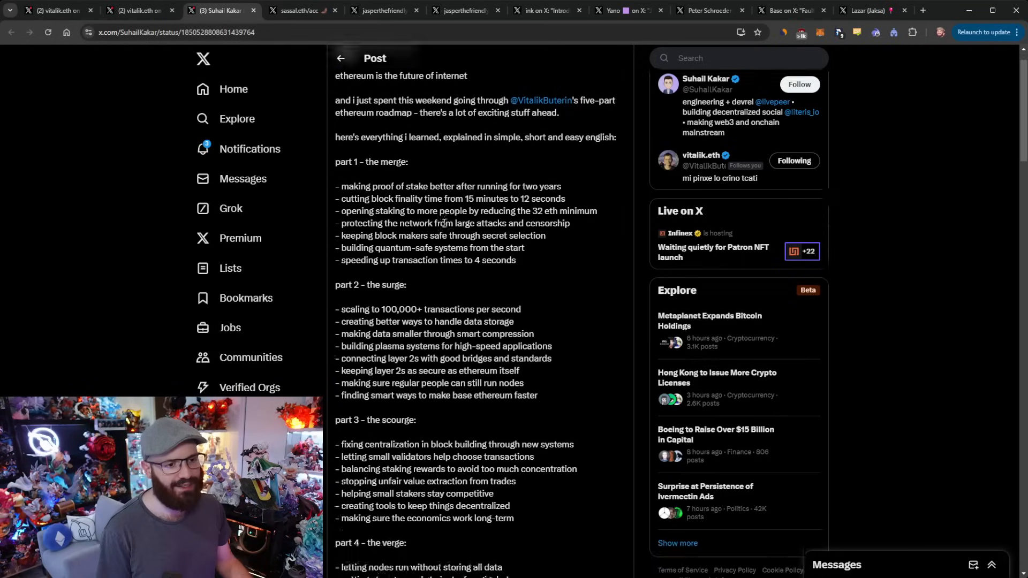
{"action": "scroll", "scroll_direction": "down", "scroll_amount": 3}
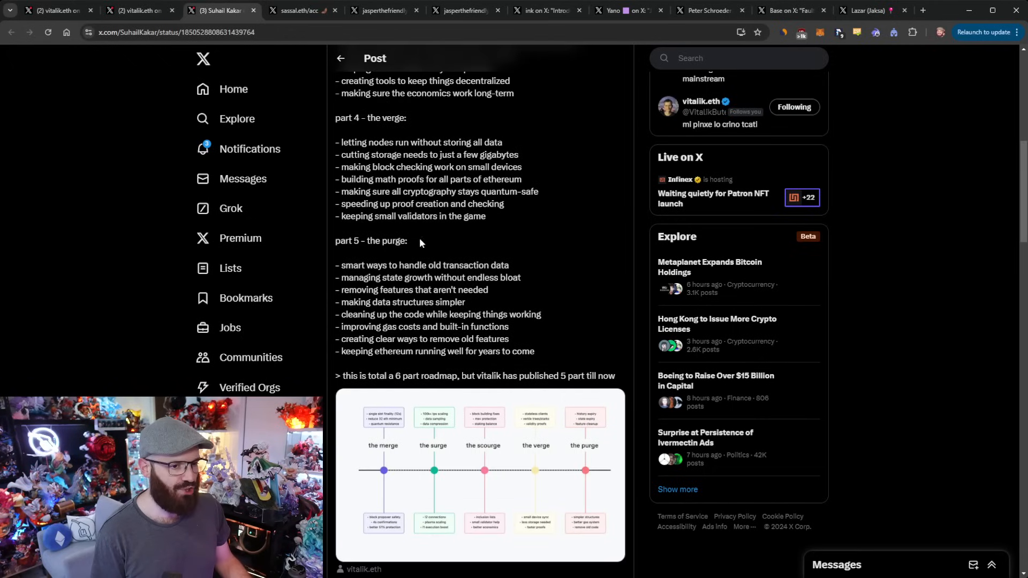
{"action": "scroll", "scroll_direction": "up", "scroll_amount": 3}
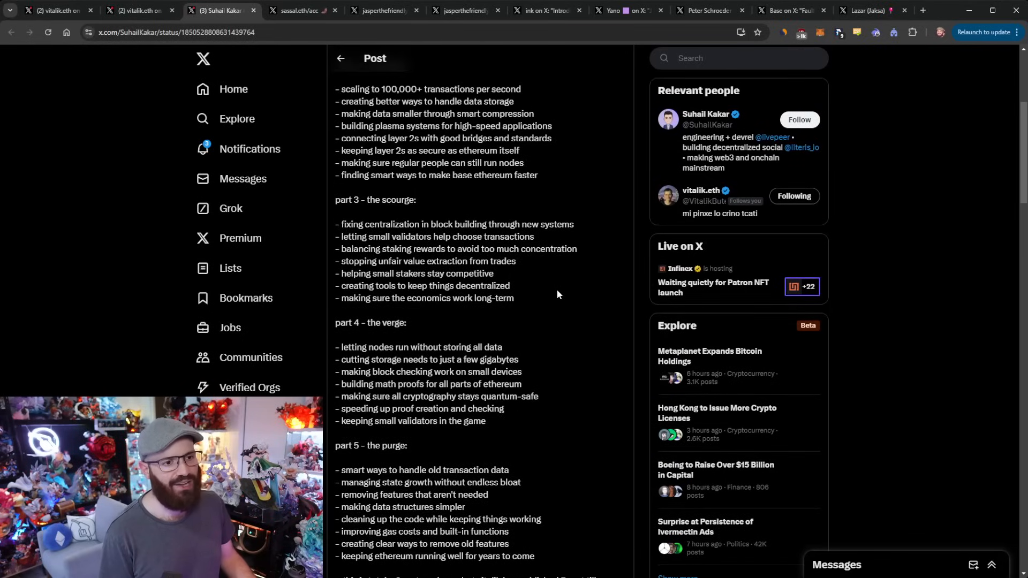
{"action": "scroll", "scroll_direction": "down", "scroll_amount": 3}
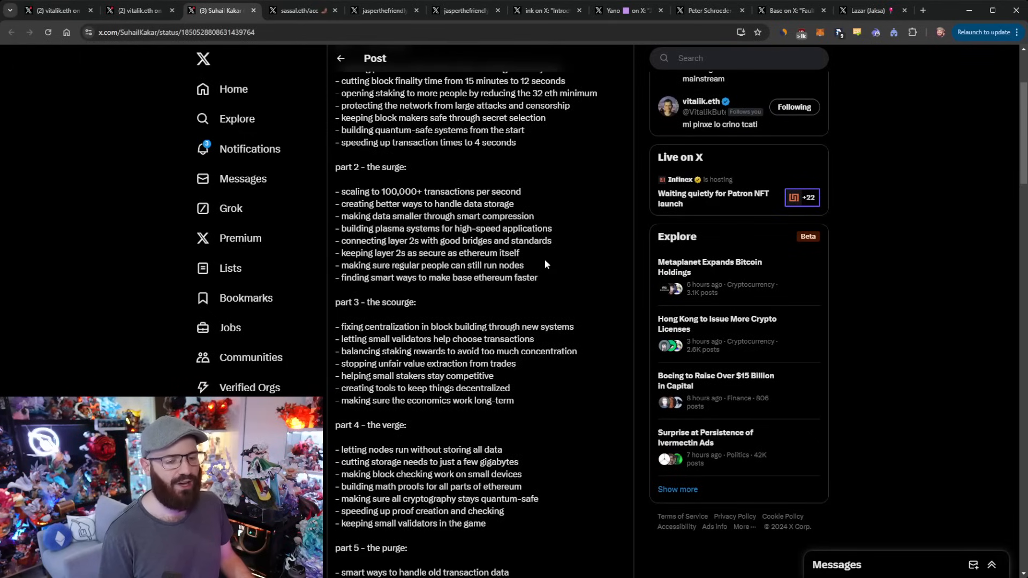
{"action": "mouse_move", "coordinate": [527, 275]}
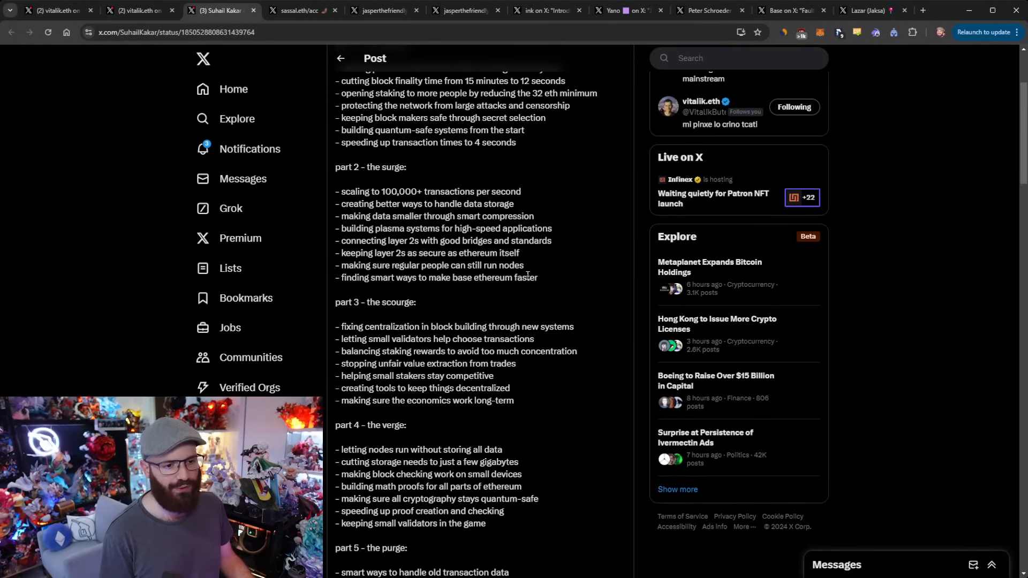
{"action": "scroll", "scroll_direction": "down", "scroll_amount": 3}
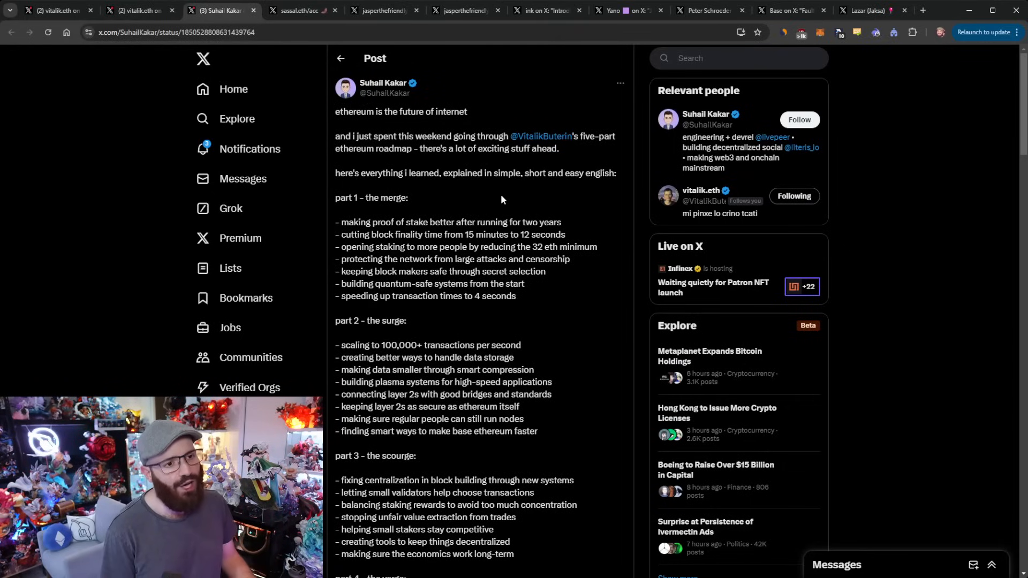
{"action": "scroll", "scroll_direction": "down", "scroll_amount": 3}
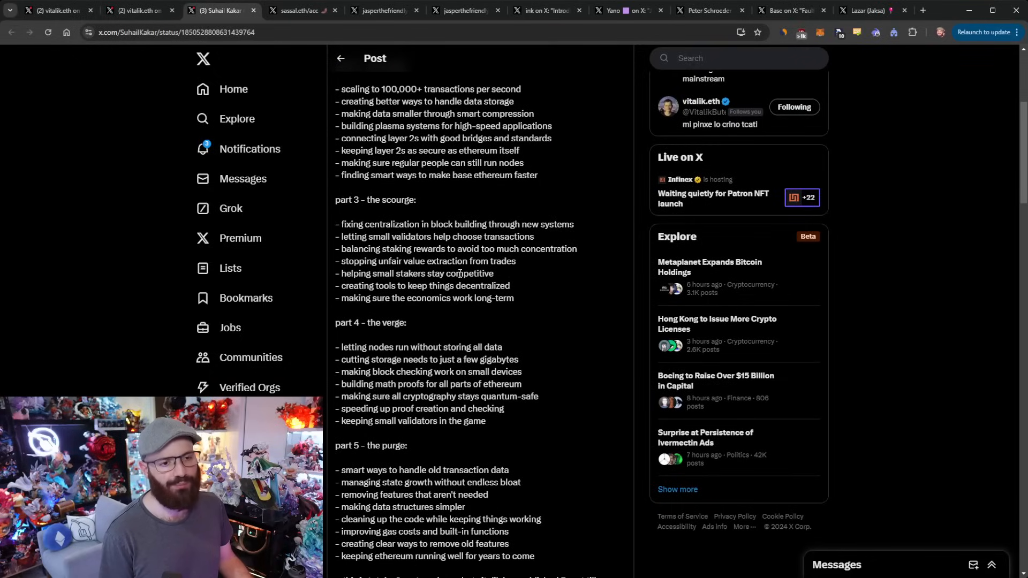
{"action": "mouse_move", "coordinate": [561, 291]}
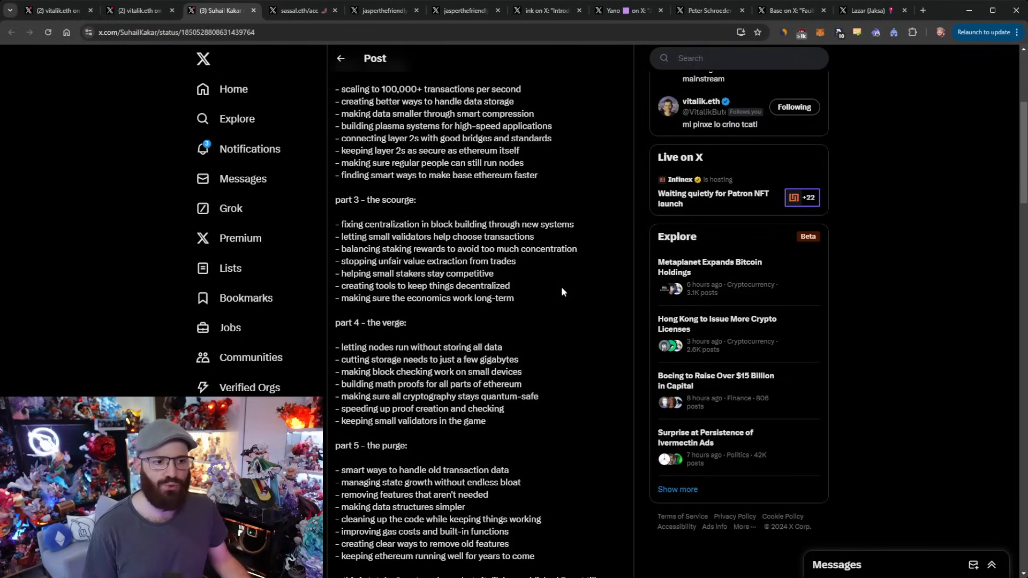
{"action": "mouse_move", "coordinate": [536, 300]}
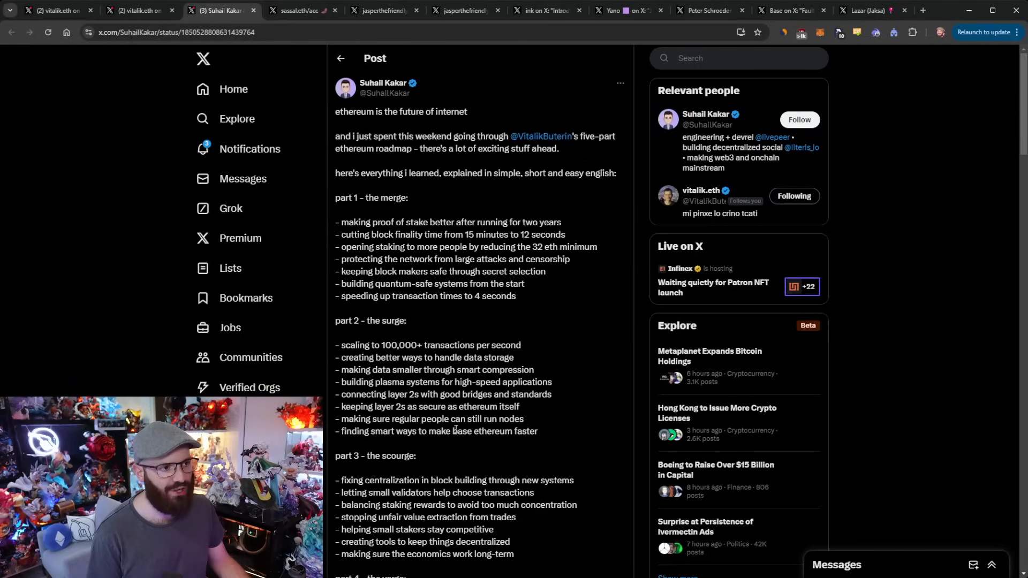
{"action": "scroll", "scroll_direction": "down", "scroll_amount": 3}
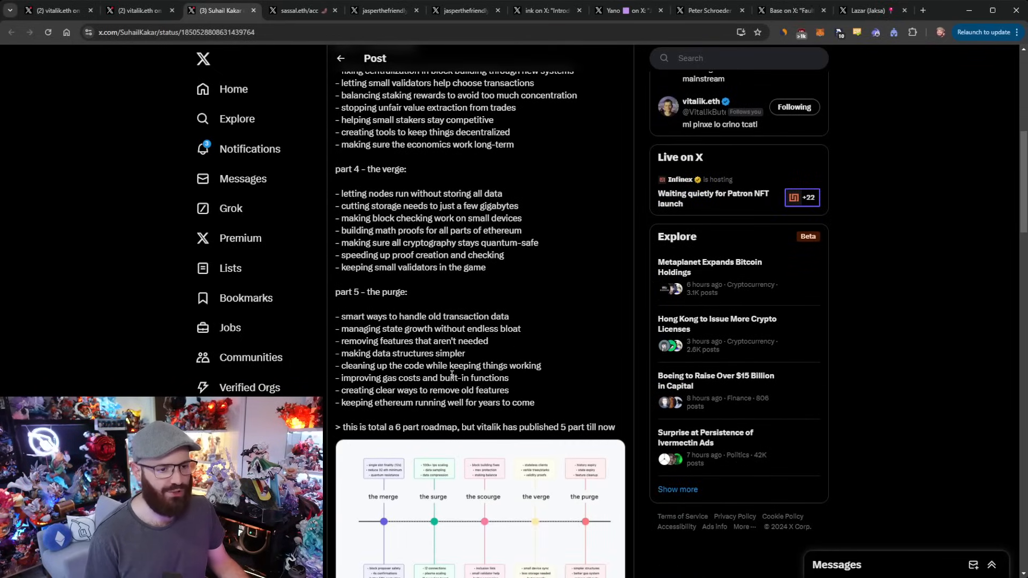
{"action": "scroll", "scroll_direction": "down", "scroll_amount": 3}
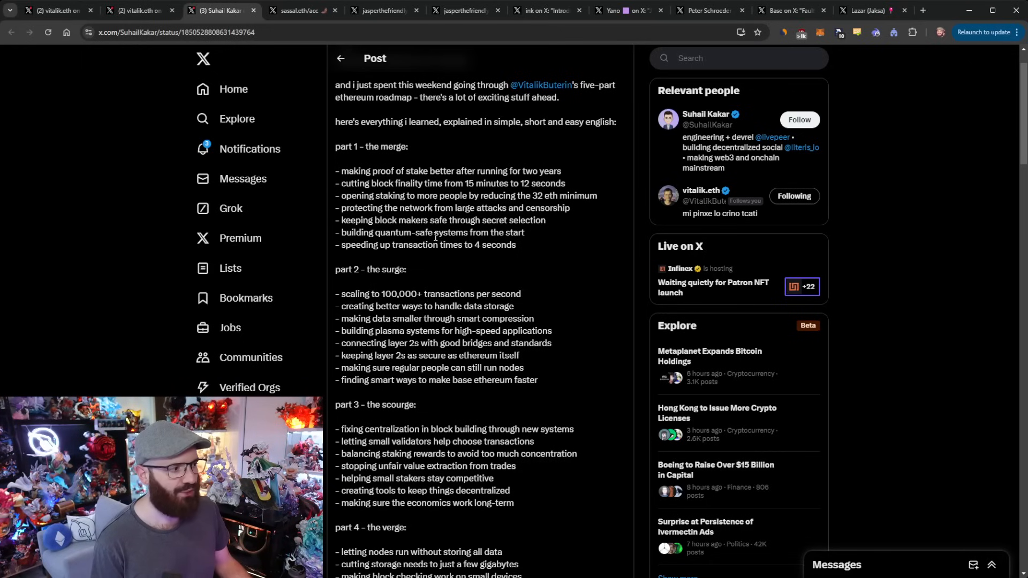
{"action": "mouse_move", "coordinate": [457, 306]}
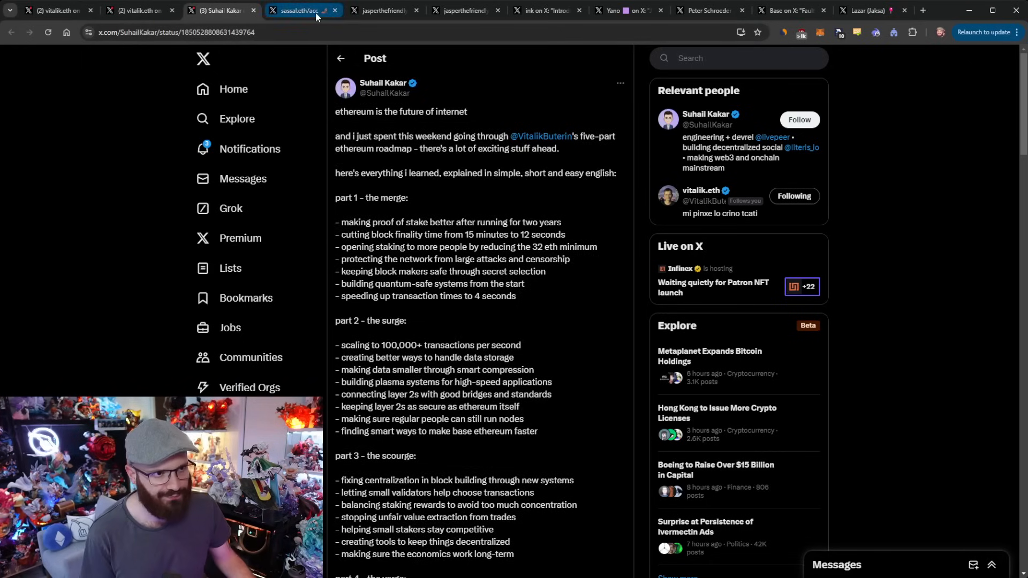
{"action": "left_click", "coordinate": [302, 11]}
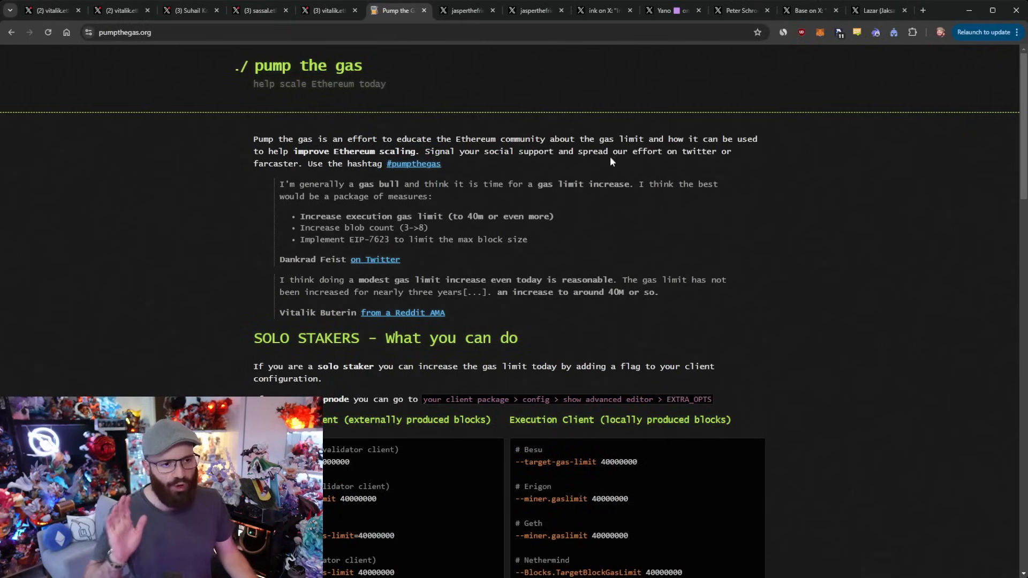
{"action": "mouse_move", "coordinate": [623, 180]}
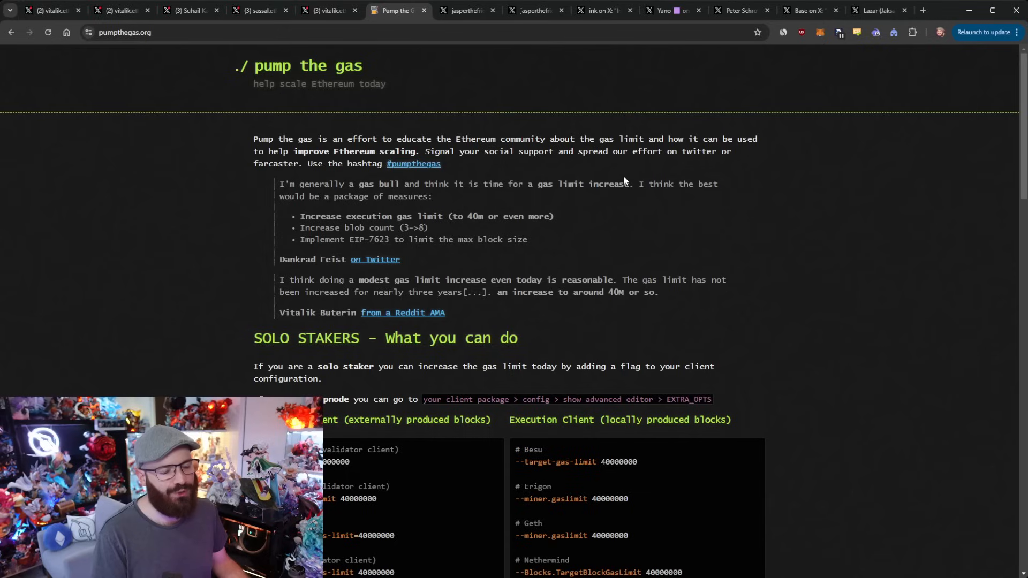
{"action": "mouse_move", "coordinate": [483, 209]}
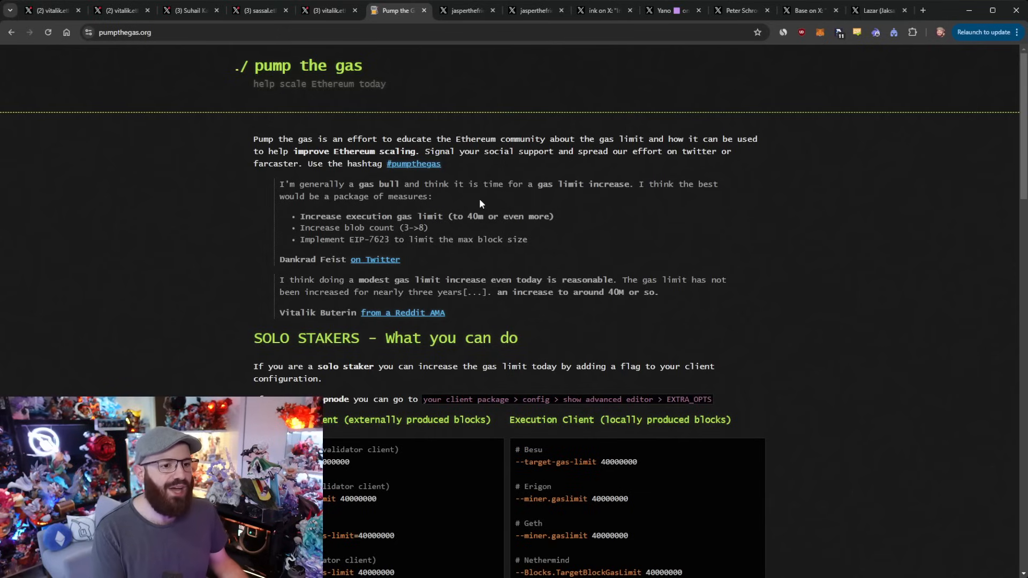
{"action": "scroll", "scroll_direction": "down", "scroll_amount": 3}
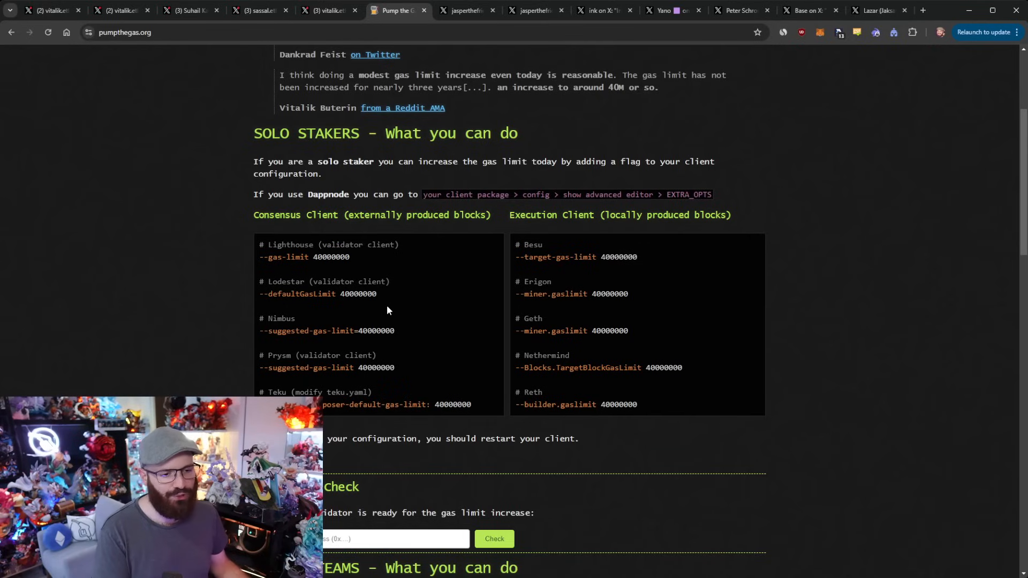
{"action": "scroll", "scroll_direction": "down", "scroll_amount": 3}
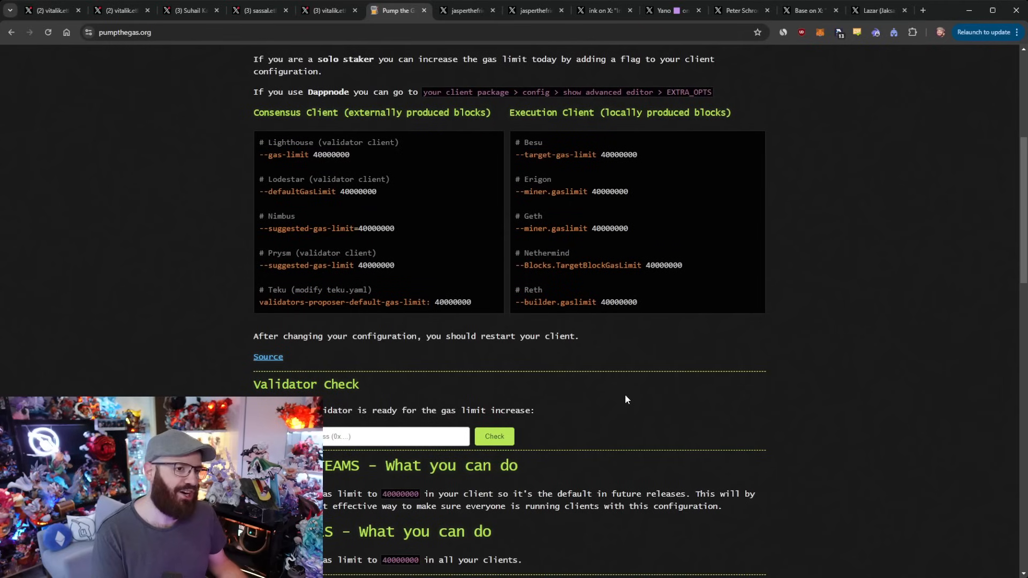
{"action": "scroll", "scroll_direction": "up", "scroll_amount": 3}
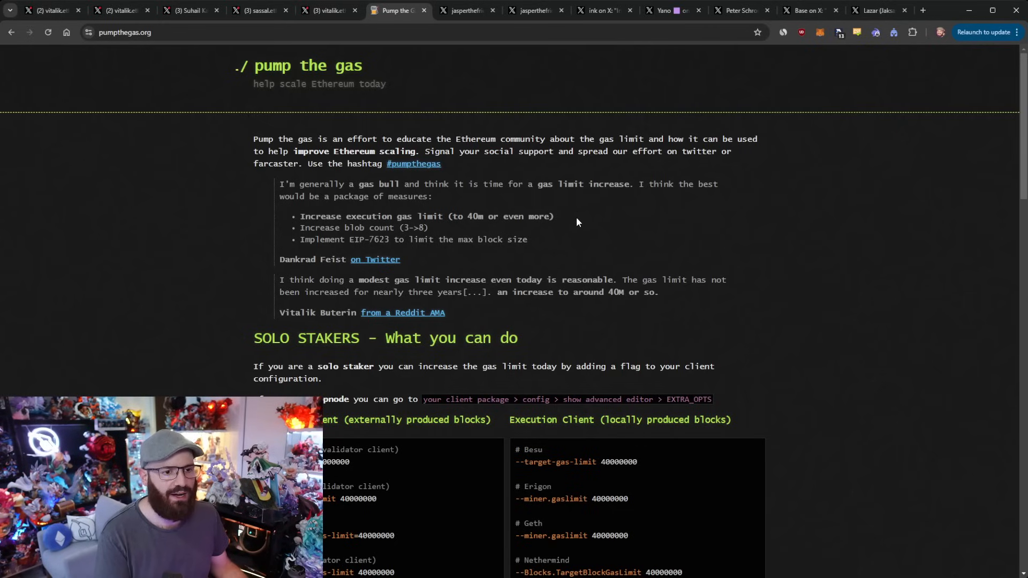
{"action": "scroll", "scroll_direction": "down", "scroll_amount": 3}
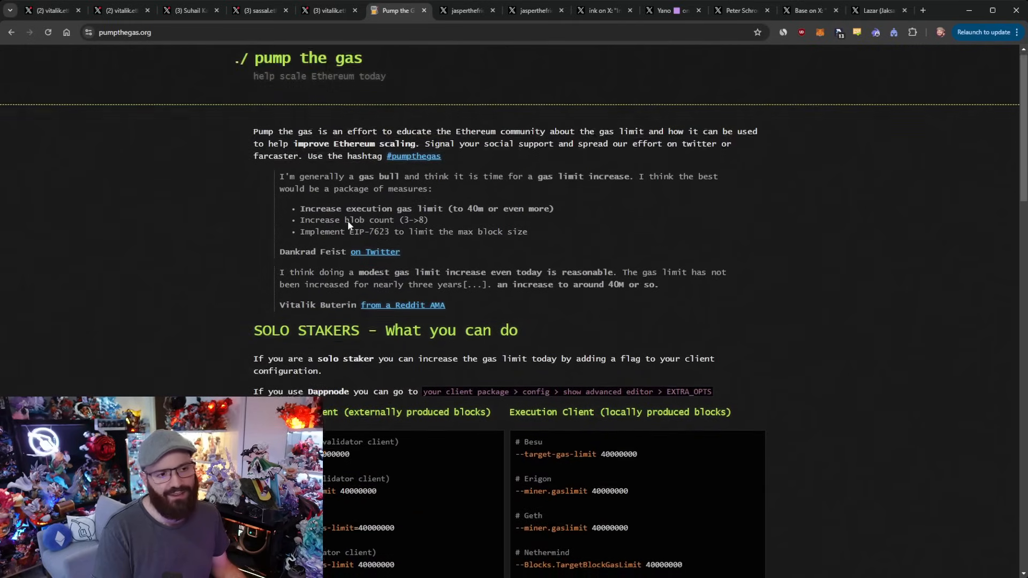
{"action": "scroll", "scroll_direction": "down", "scroll_amount": 3}
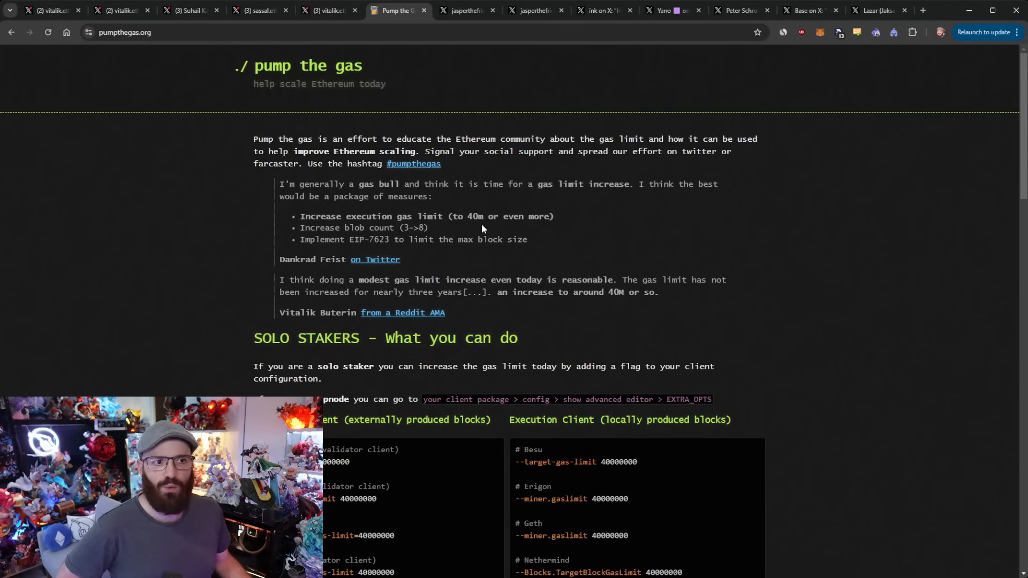
Step: Check the Saturn 0 upgrade thread, then return to the Rocket Pool Reborn post and read the Four Steps to Rocket Pool 2.0
{"action": "left_click", "coordinate": [466, 11]}
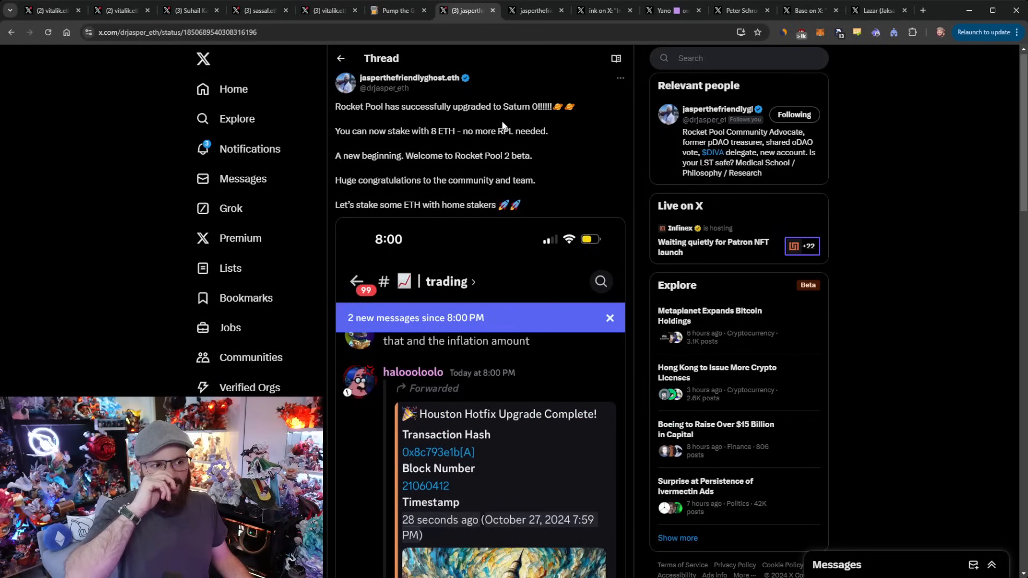
{"action": "mouse_move", "coordinate": [503, 130]}
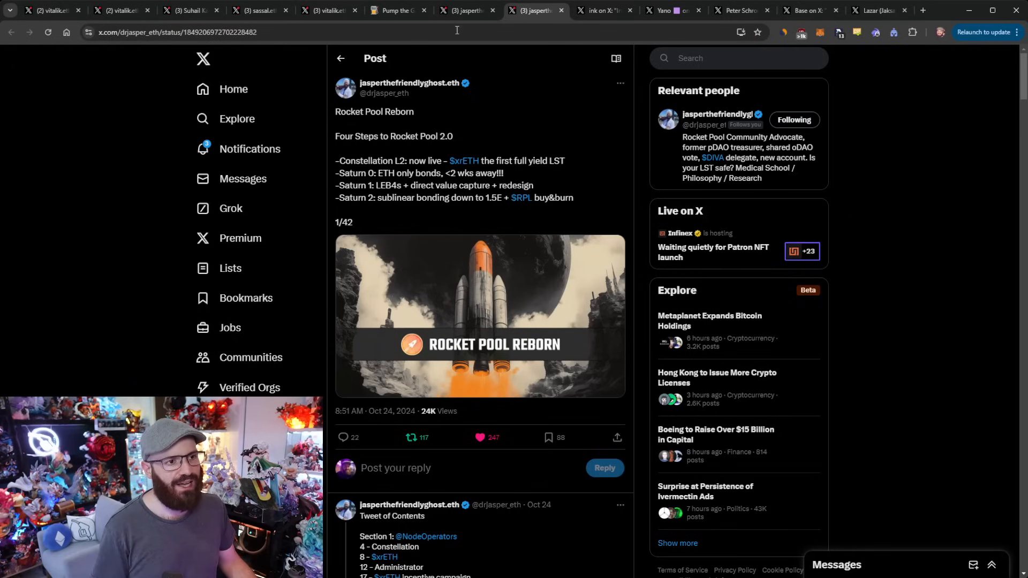
{"action": "mouse_move", "coordinate": [506, 103]}
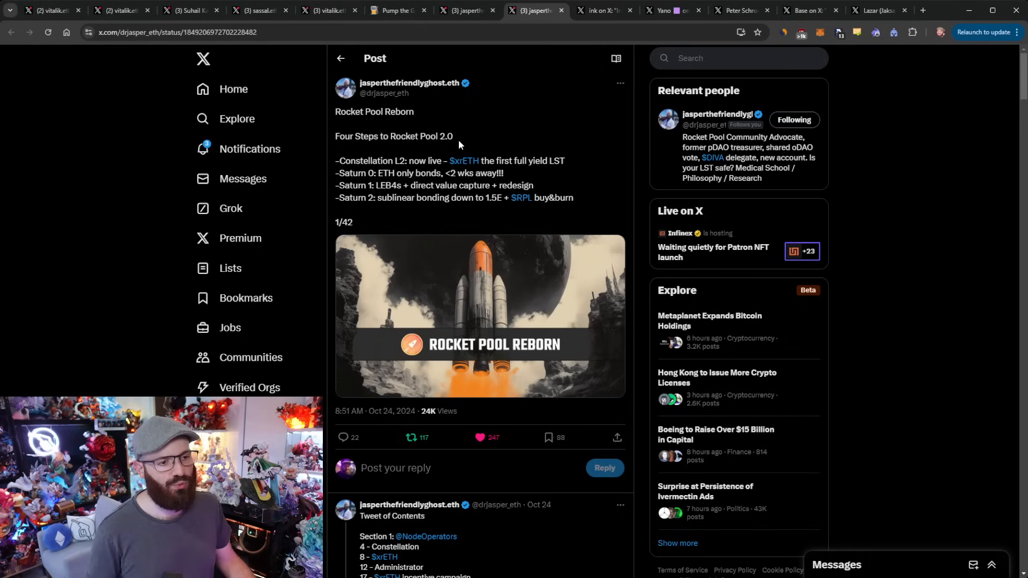
{"action": "mouse_move", "coordinate": [396, 160]}
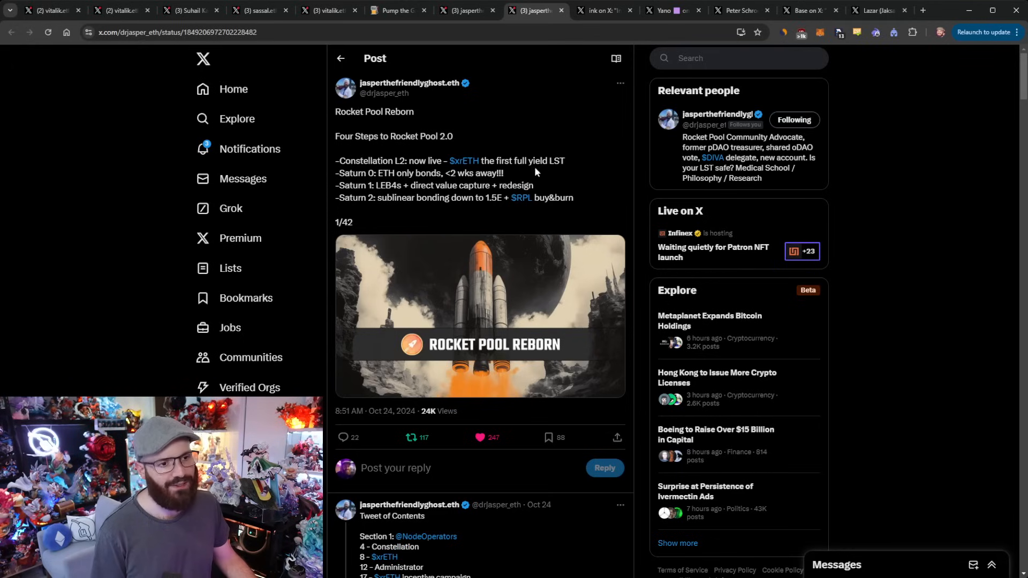
{"action": "mouse_move", "coordinate": [366, 180]}
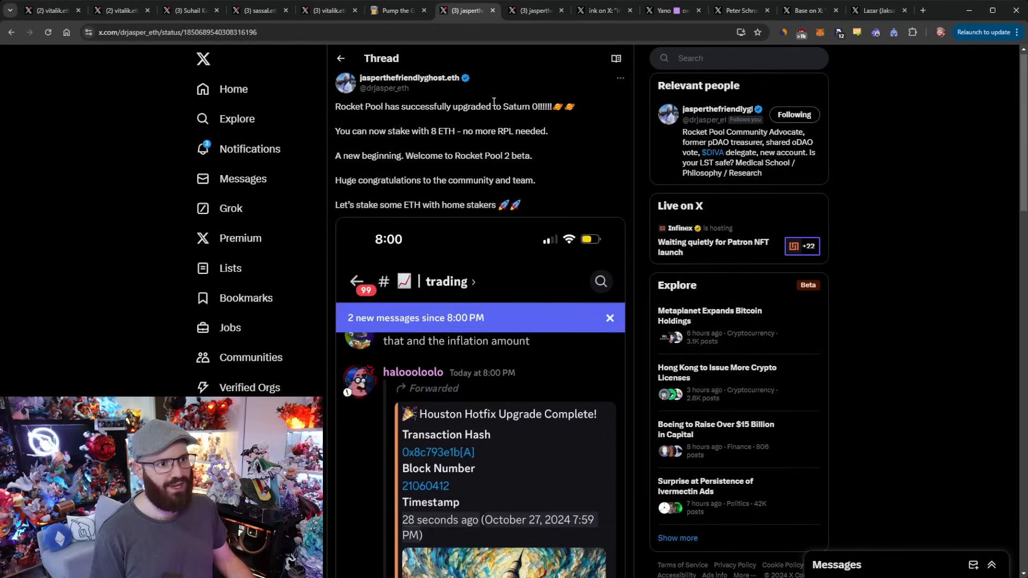
{"action": "mouse_move", "coordinate": [476, 169]}
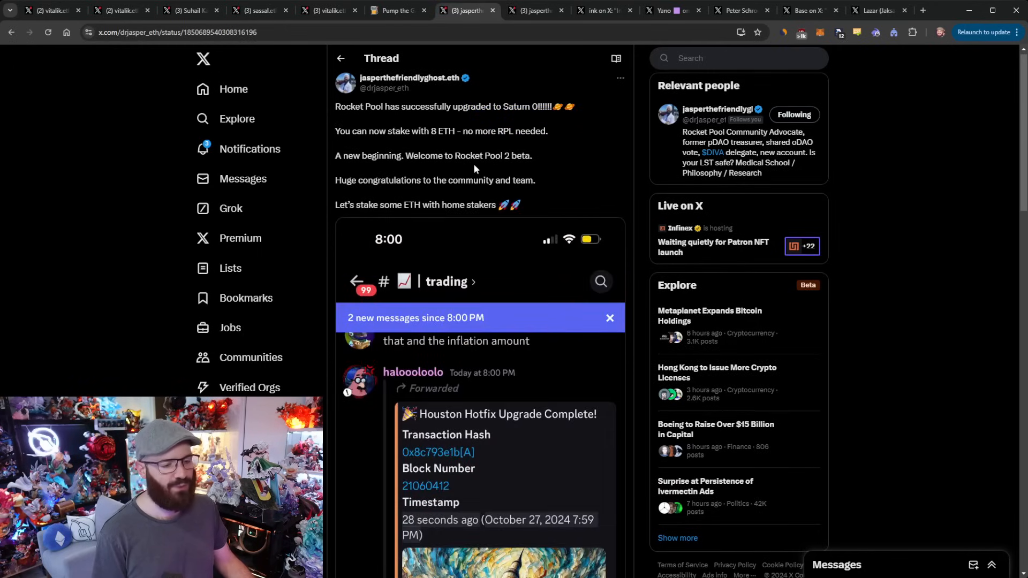
{"action": "left_click", "coordinate": [535, 10]}
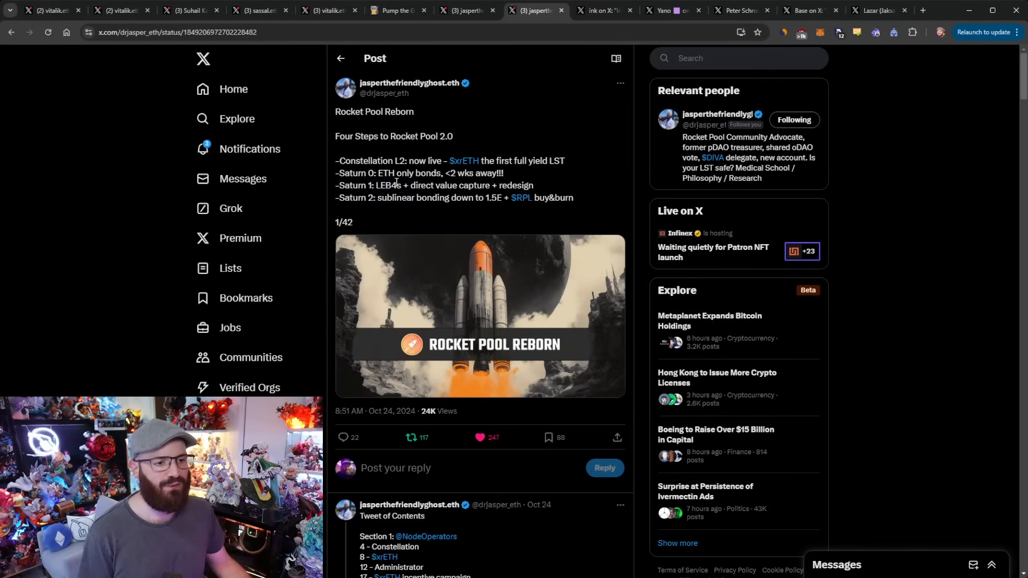
{"action": "left_click_drag", "start_coordinate": [414, 185], "coordinate": [500, 185]}
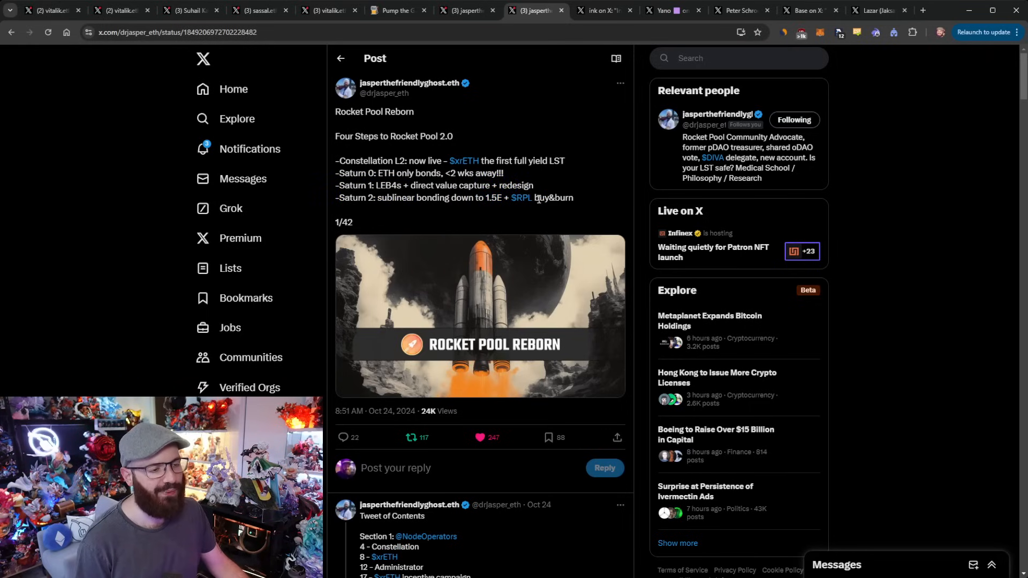
{"action": "scroll", "scroll_direction": "down", "scroll_amount": 3}
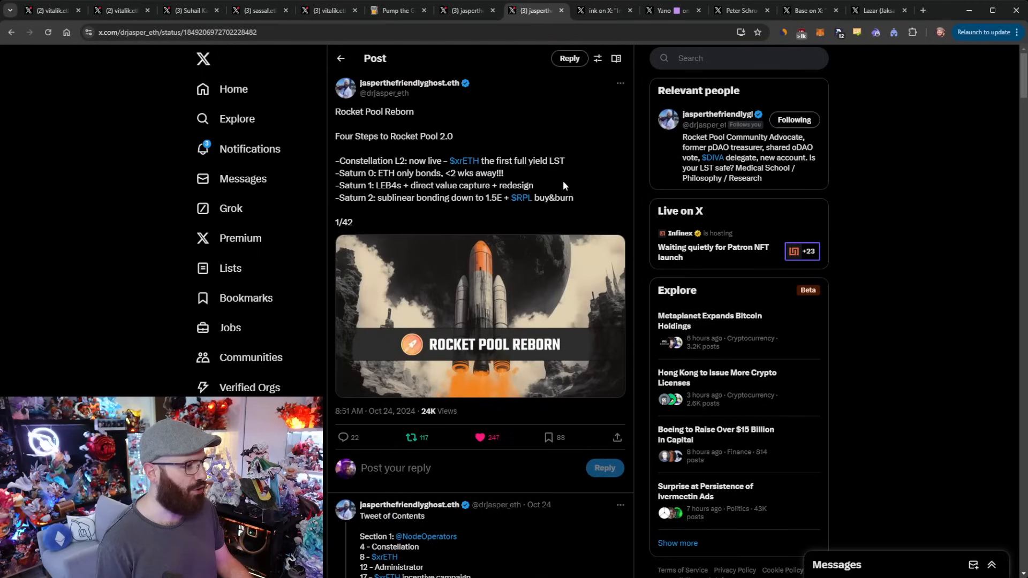
{"action": "scroll", "scroll_direction": "down", "scroll_amount": 3}
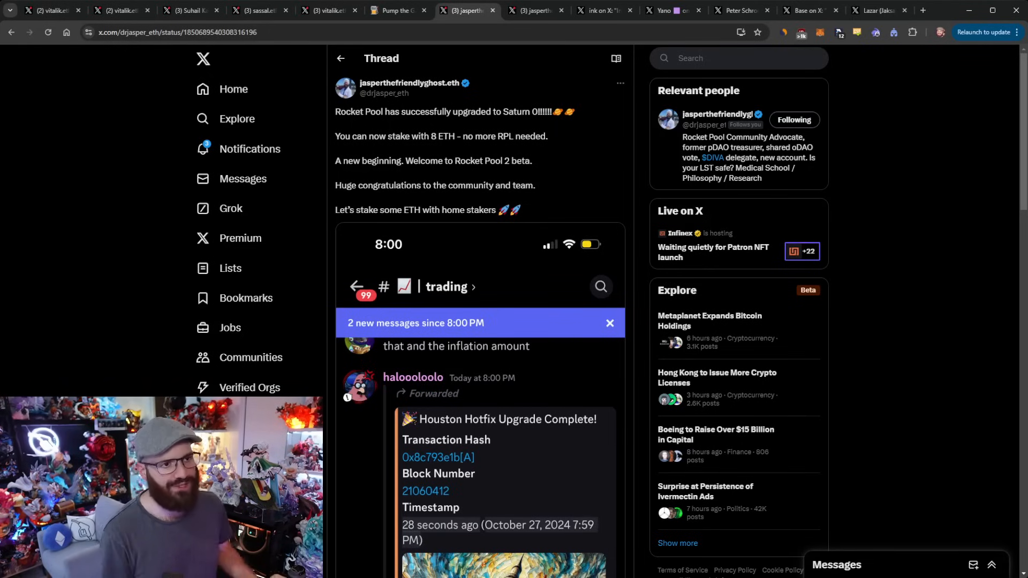
{"action": "mouse_move", "coordinate": [483, 151]}
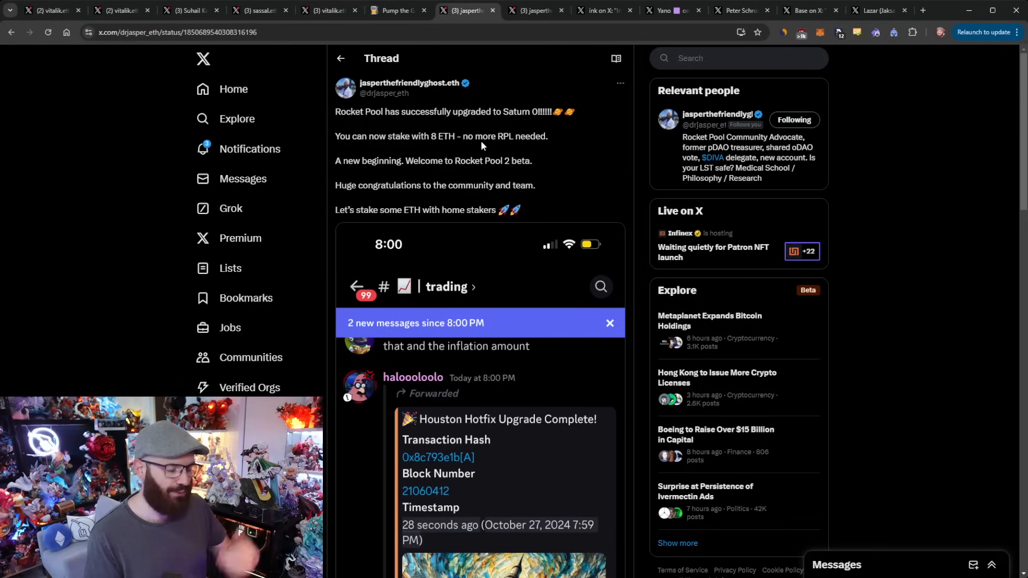
{"action": "mouse_move", "coordinate": [955, 325]}
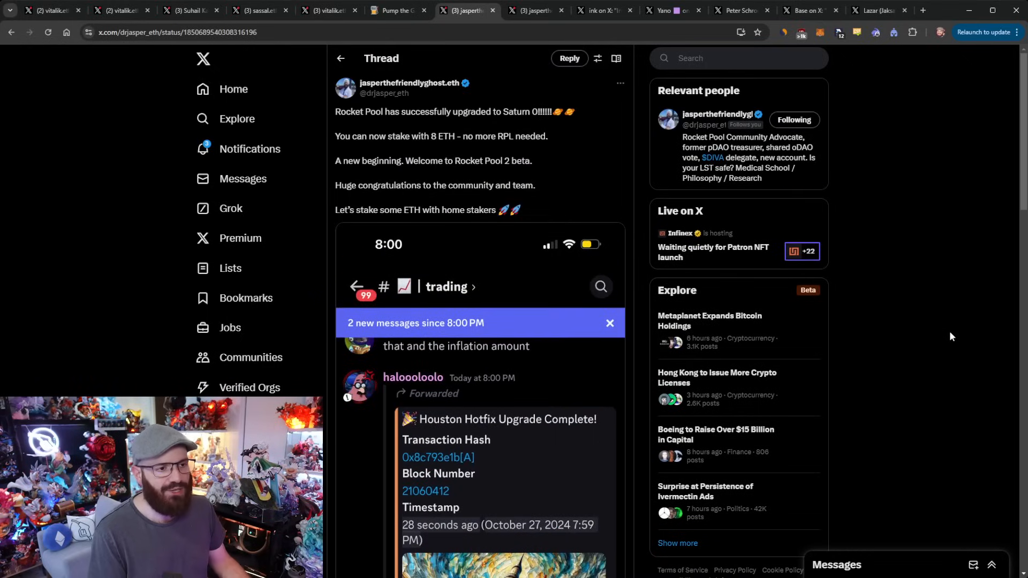
{"action": "mouse_move", "coordinate": [983, 470]}
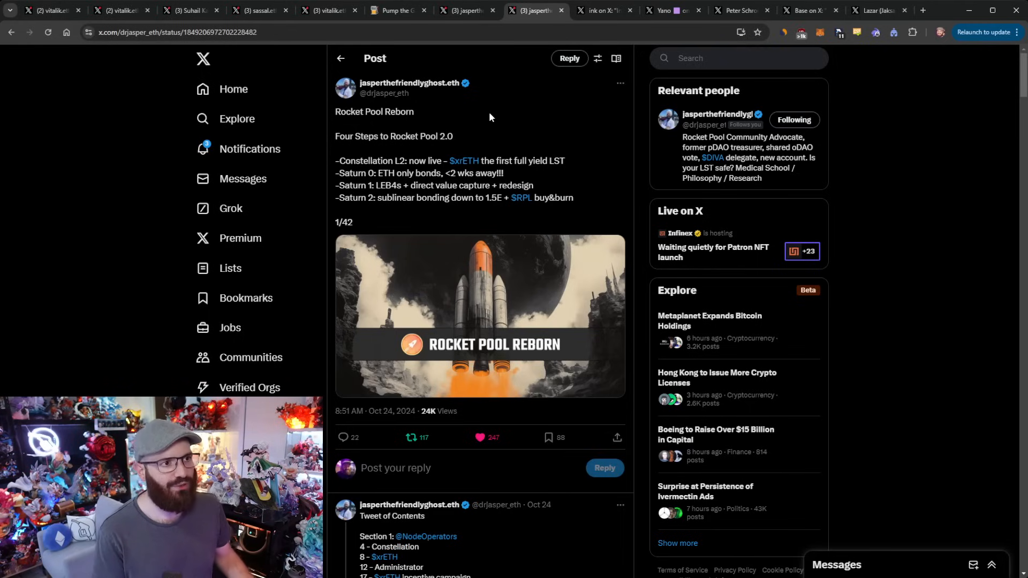
{"action": "mouse_move", "coordinate": [528, 111]}
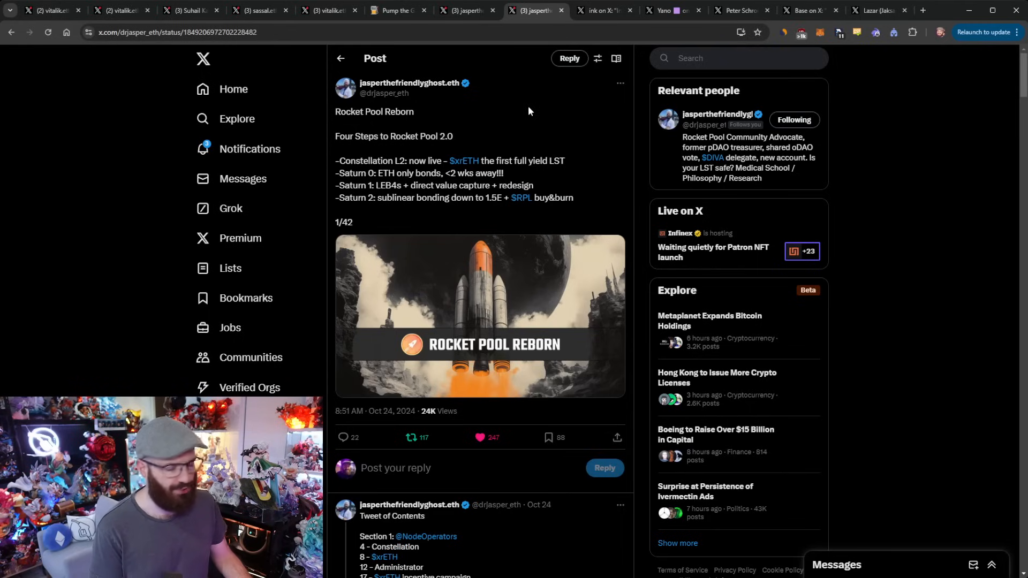
Step: Move on to the Ink announcement, reaching the inkonchain.com 'Ink the future' homepage
{"action": "left_click", "coordinate": [605, 10]}
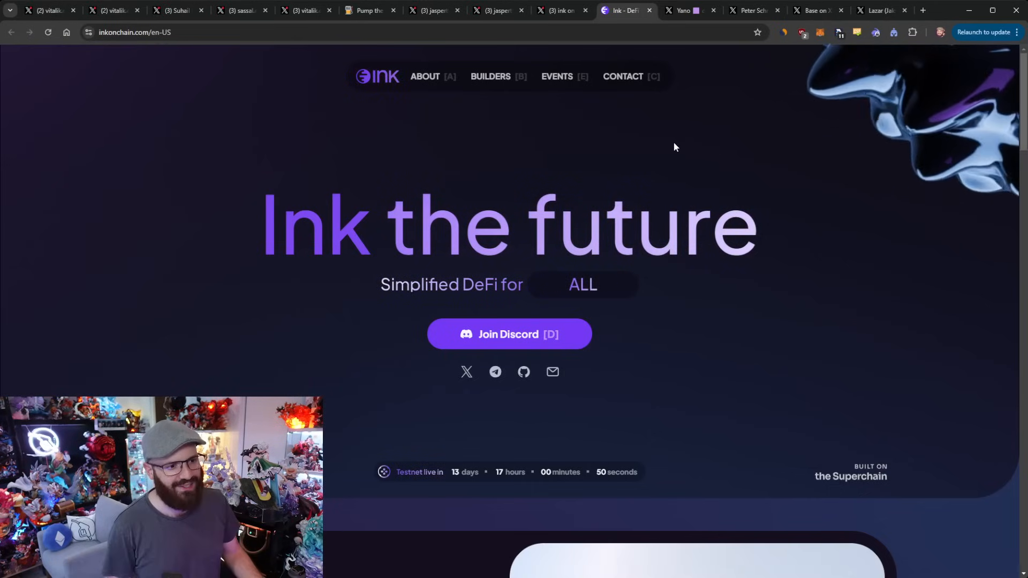
Step: Browse the Ink site's About and Builders sections
{"action": "left_click", "coordinate": [425, 76]}
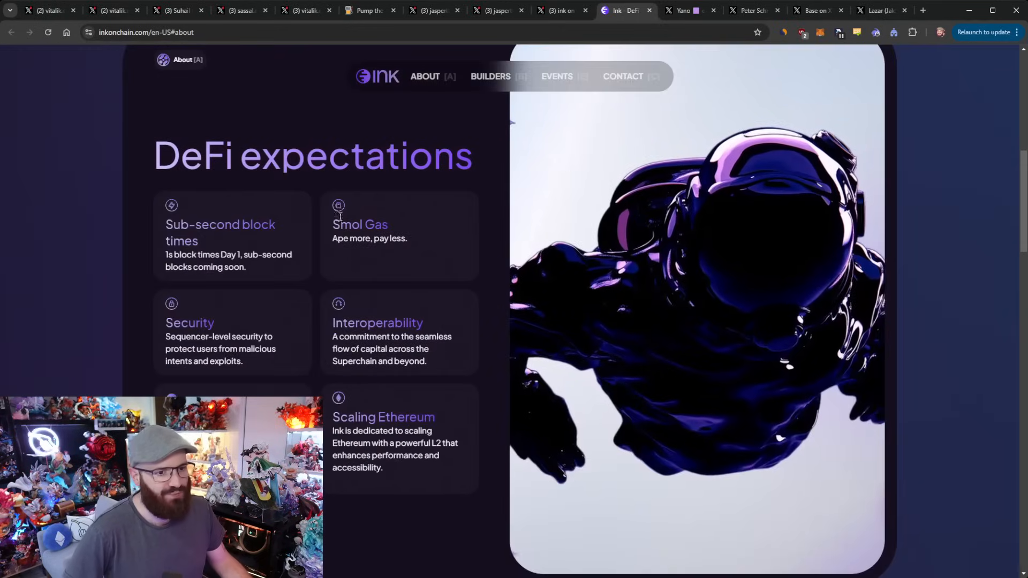
{"action": "scroll", "scroll_direction": "up", "scroll_amount": 3}
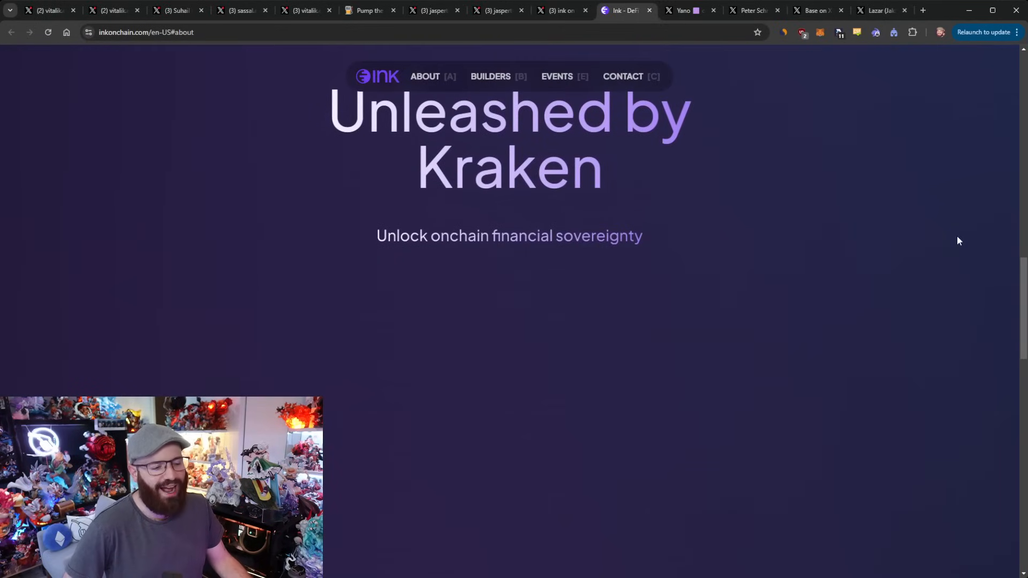
{"action": "scroll", "scroll_direction": "down", "scroll_amount": 3}
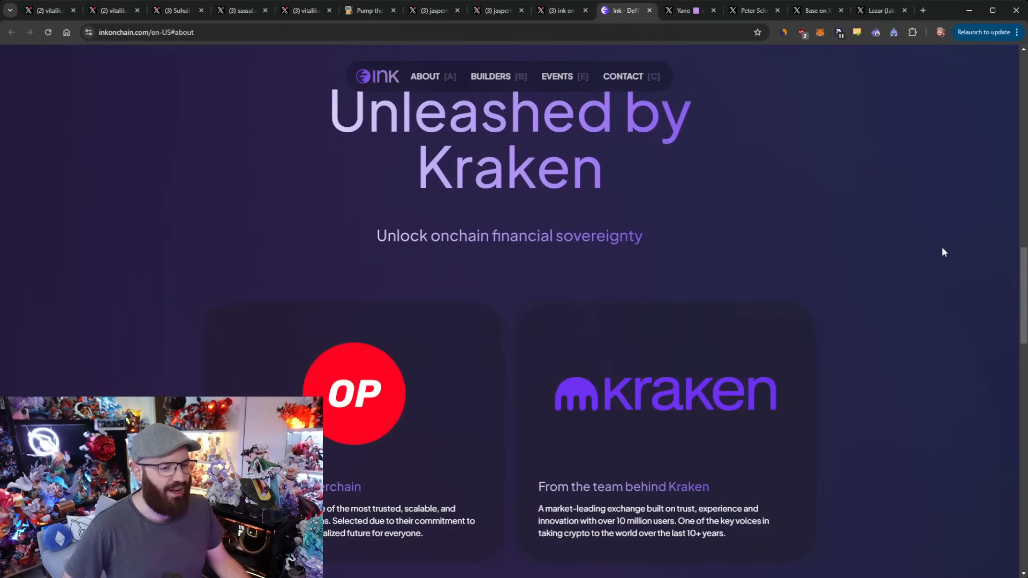
{"action": "left_click", "coordinate": [490, 76]}
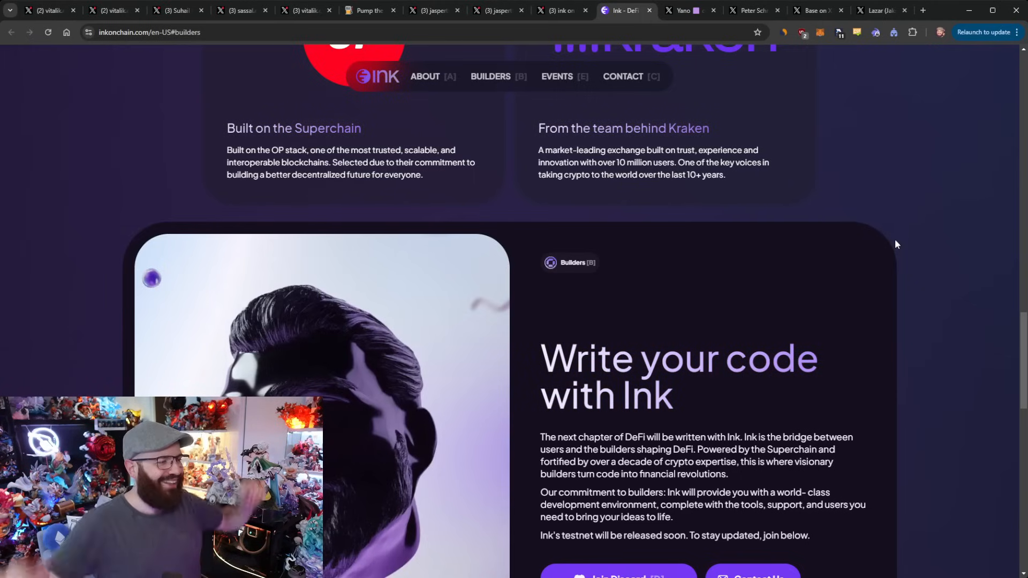
{"action": "scroll", "scroll_direction": "down", "scroll_amount": 3}
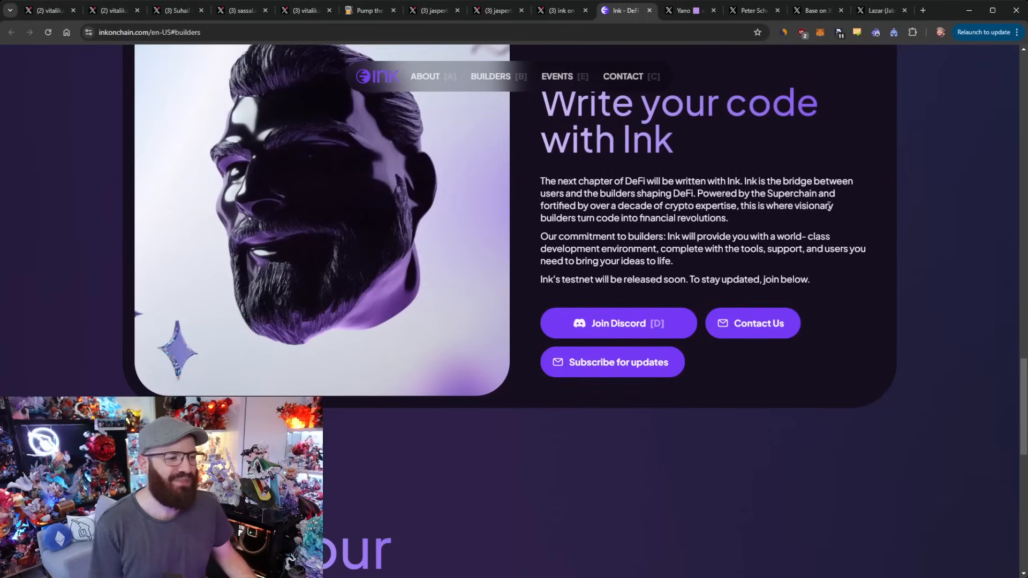
Step: Look over the Ink site's DevCon events section, then return to Yano's X post with notes on Kraken's L2
{"action": "left_click", "coordinate": [557, 76]}
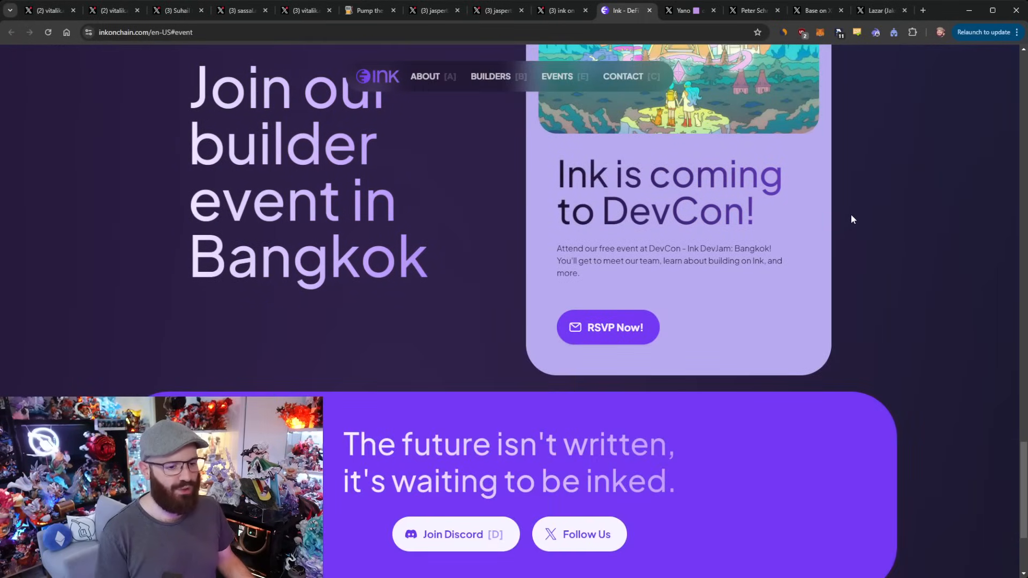
{"action": "left_click", "coordinate": [491, 76]}
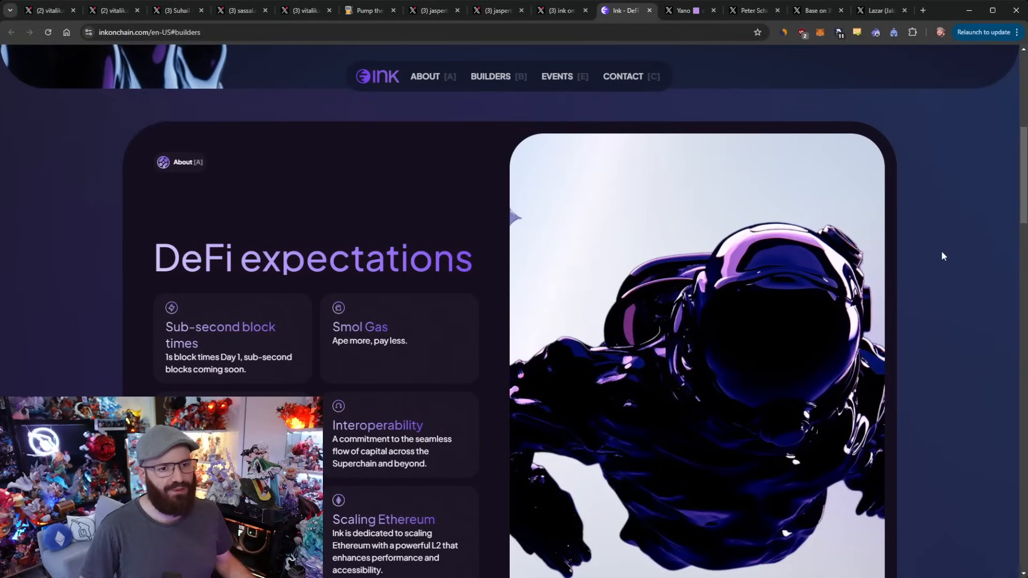
{"action": "scroll", "scroll_direction": "up", "scroll_amount": 3}
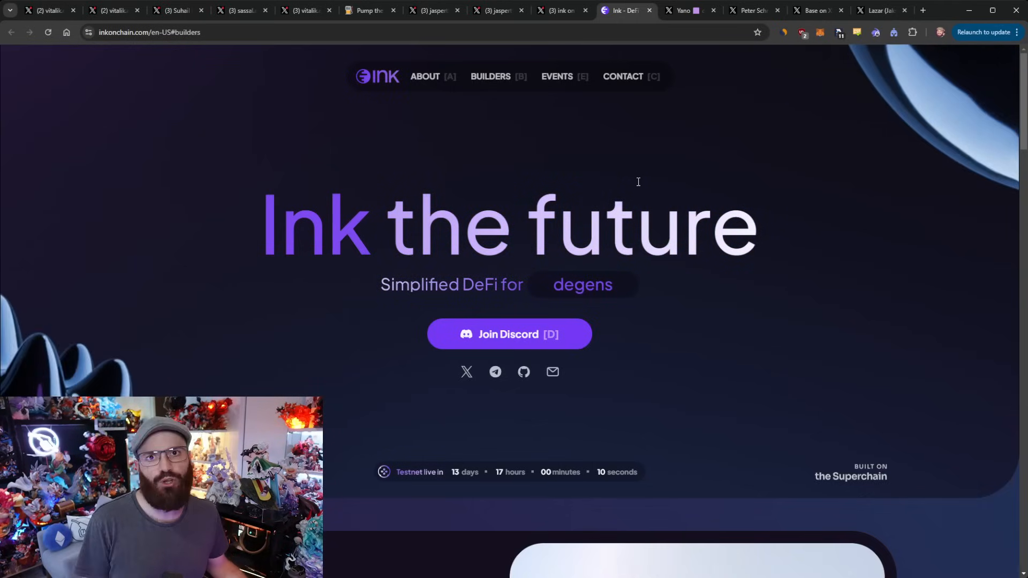
{"action": "left_click", "coordinate": [689, 10]}
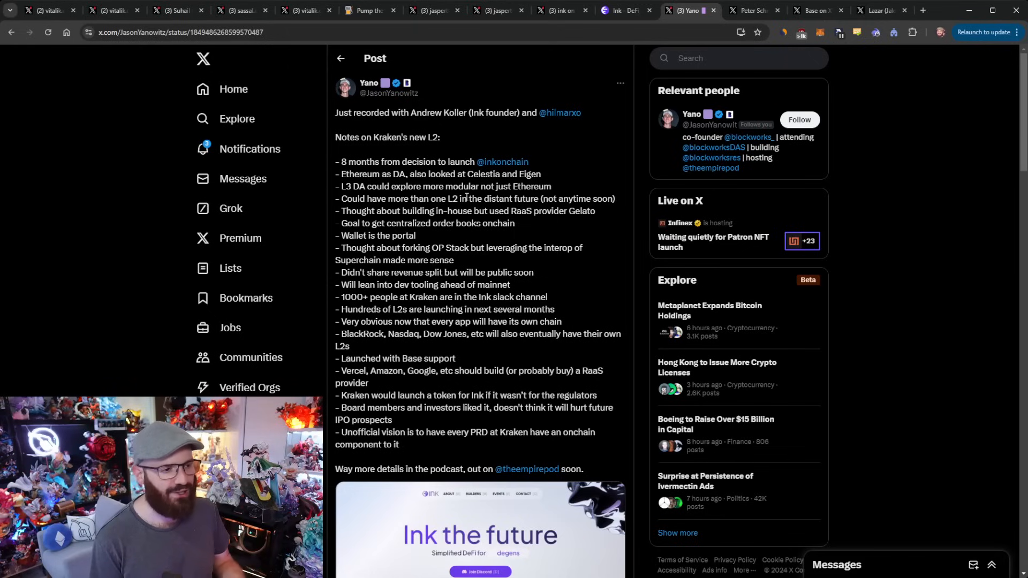
{"action": "left_click_drag", "start_coordinate": [459, 198], "coordinate": [518, 198]}
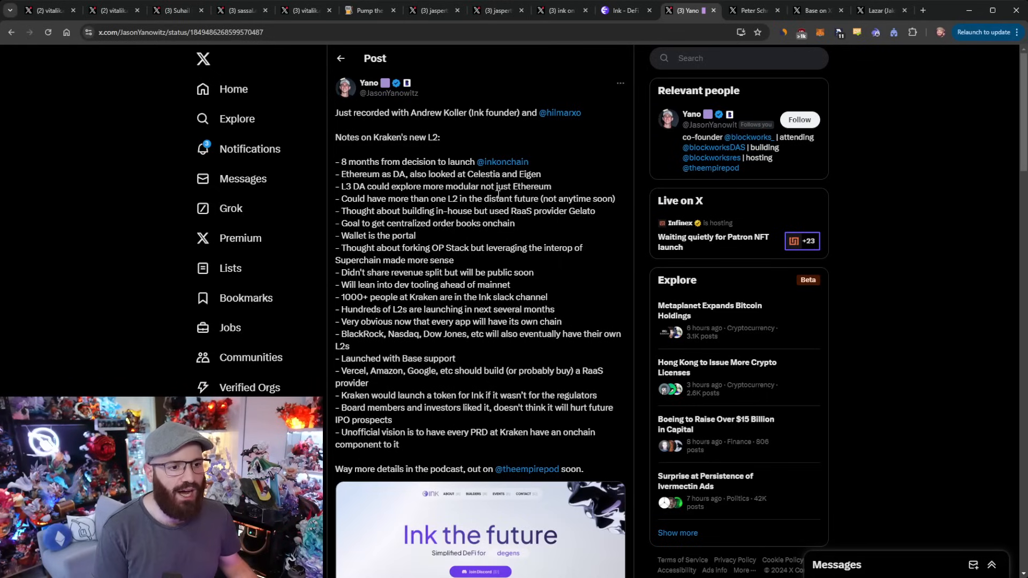
{"action": "left_click_drag", "start_coordinate": [503, 211], "coordinate": [556, 211]}
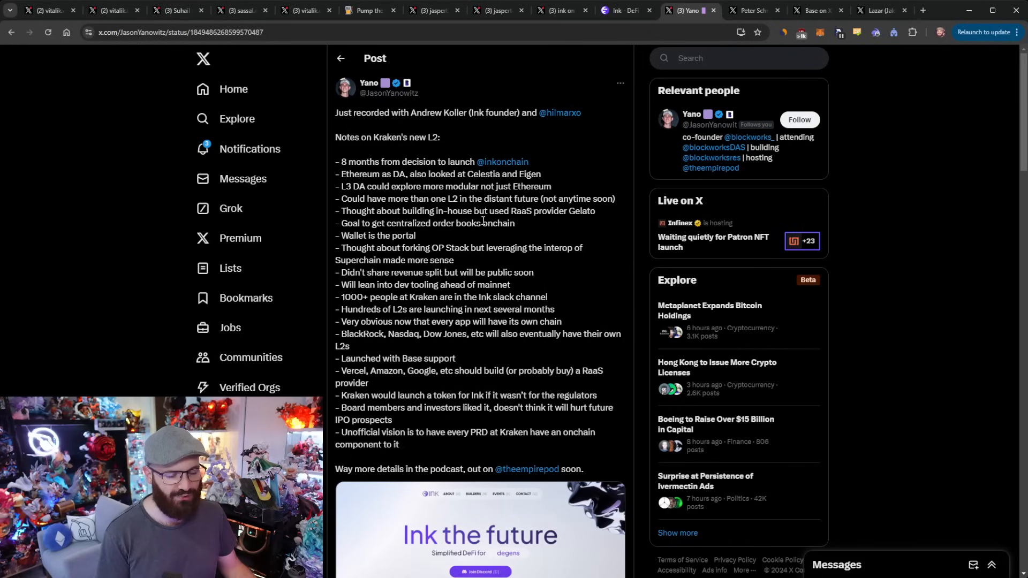
{"action": "double_click", "coordinate": [379, 236]}
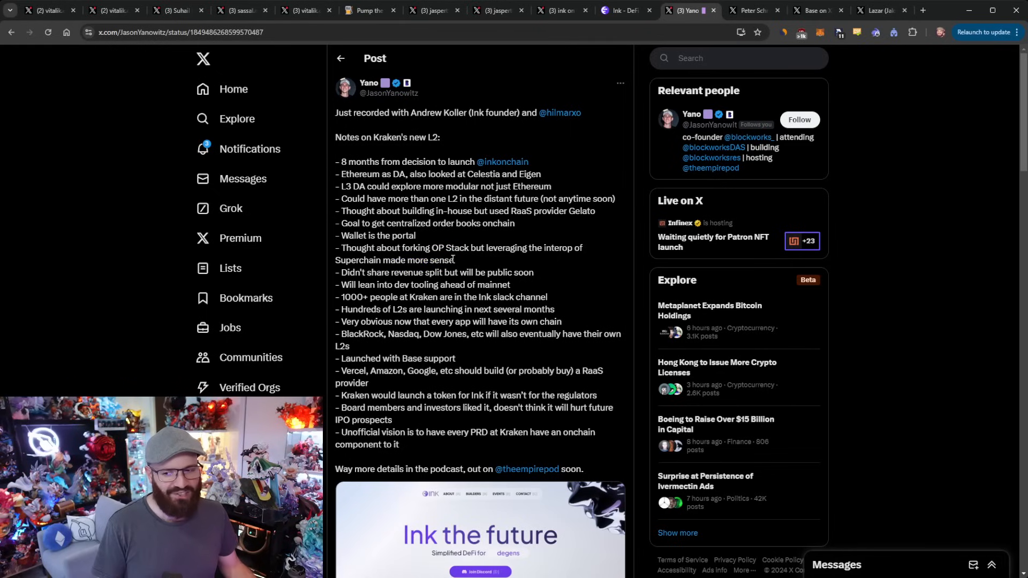
{"action": "left_click_drag", "start_coordinate": [387, 248], "coordinate": [454, 260]}
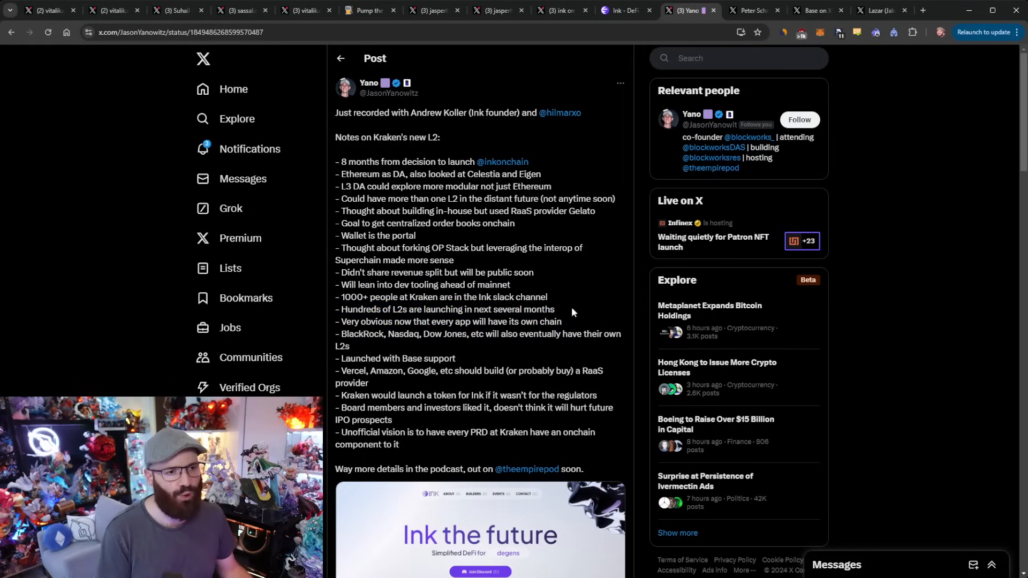
{"action": "mouse_move", "coordinate": [560, 294]}
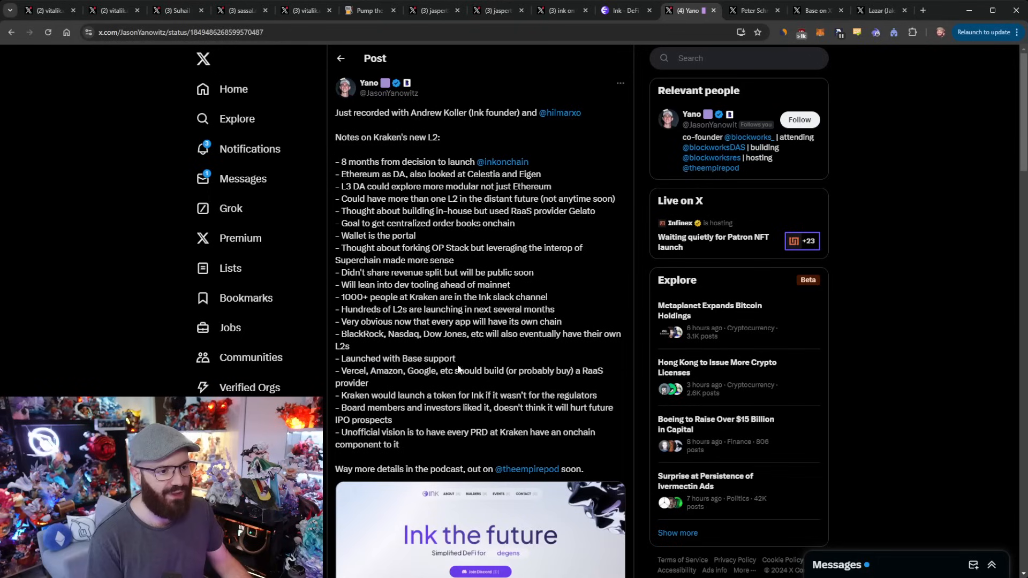
{"action": "left_click_drag", "start_coordinate": [399, 395], "coordinate": [496, 395]}
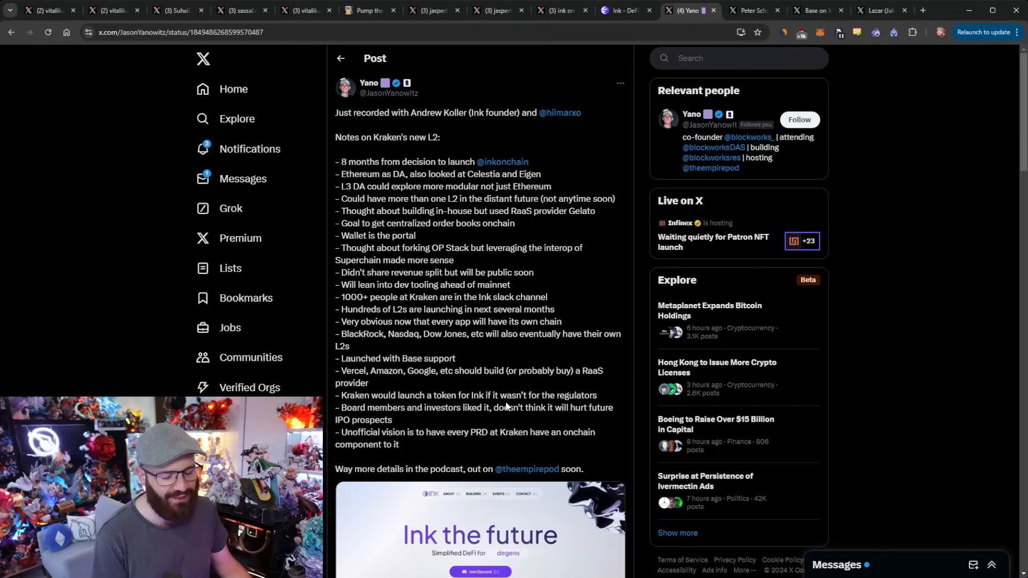
{"action": "mouse_move", "coordinate": [508, 392]}
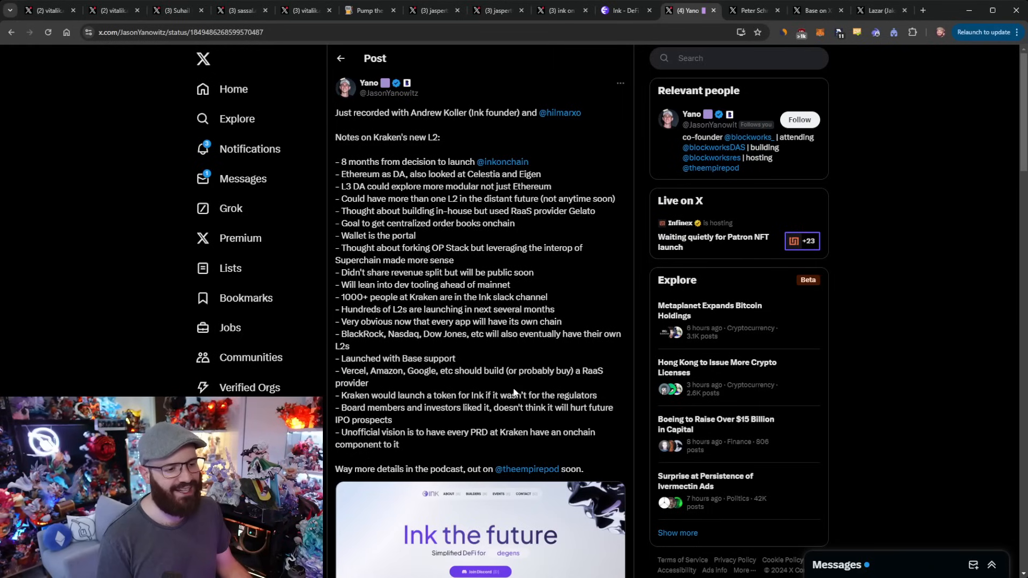
{"action": "left_click_drag", "start_coordinate": [335, 395], "coordinate": [531, 407]}
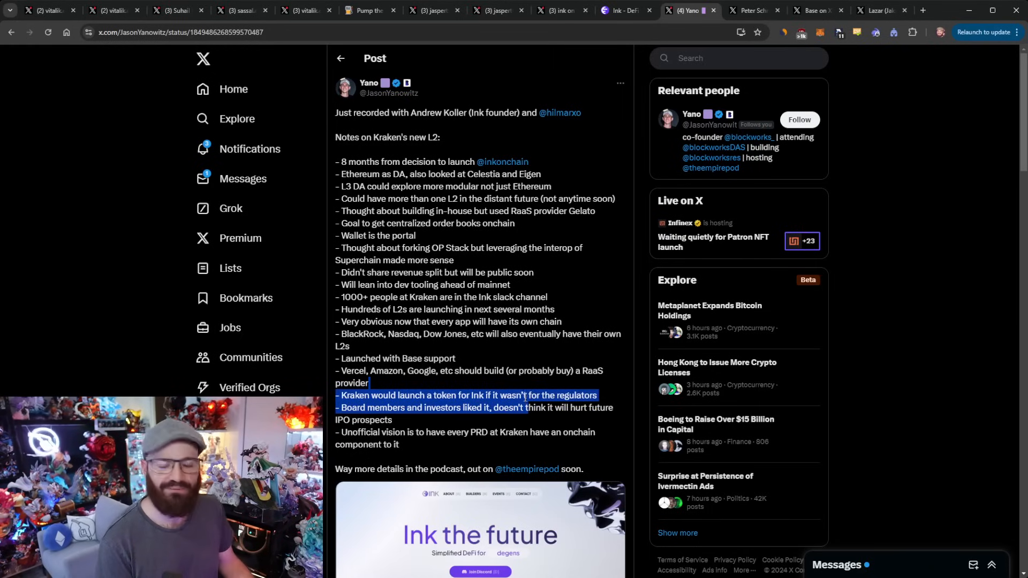
{"action": "left_click", "coordinate": [525, 396]}
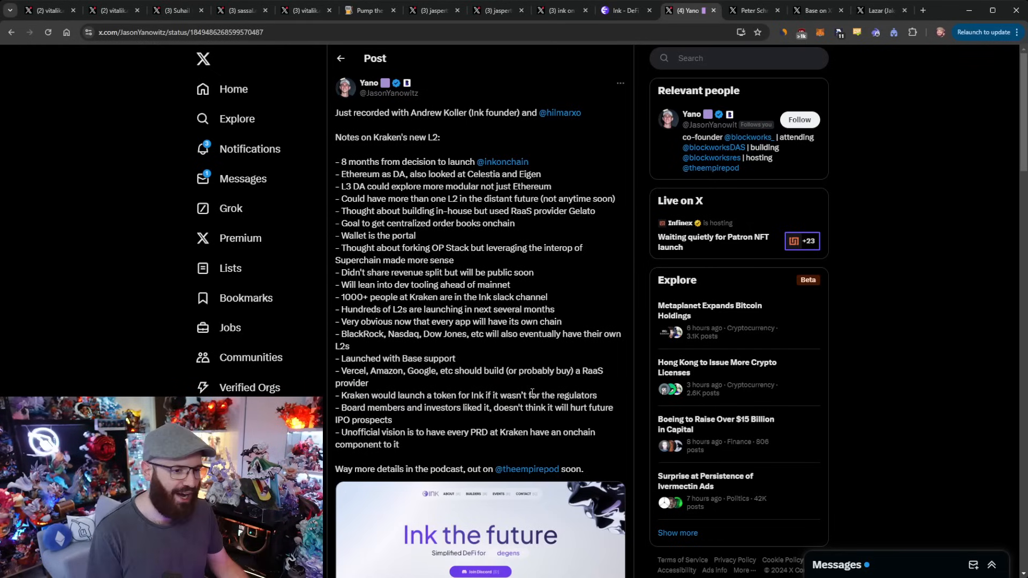
{"action": "left_click_drag", "start_coordinate": [364, 407], "coordinate": [393, 420]}
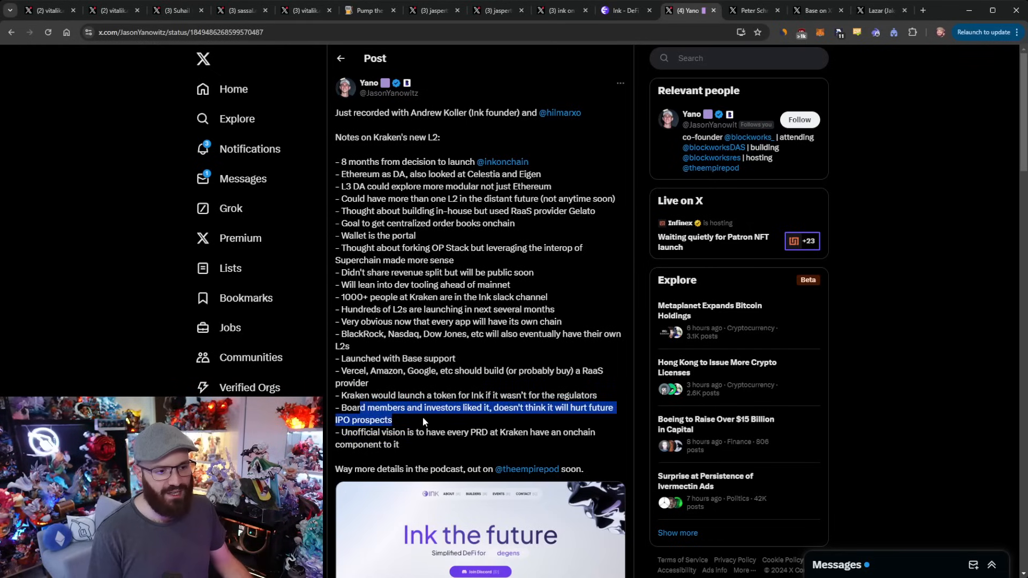
{"action": "left_click", "coordinate": [395, 430]}
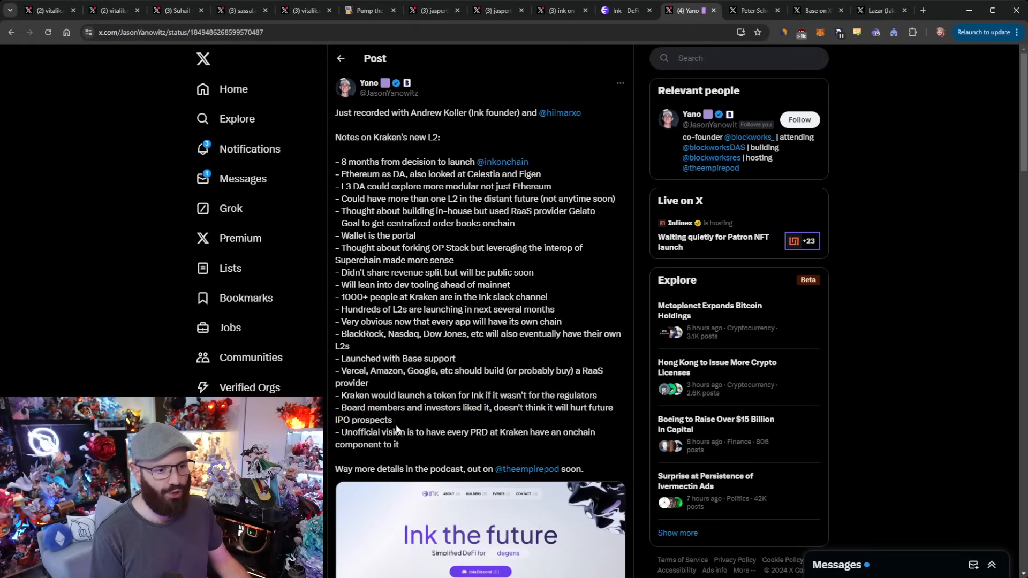
{"action": "mouse_move", "coordinate": [444, 423]}
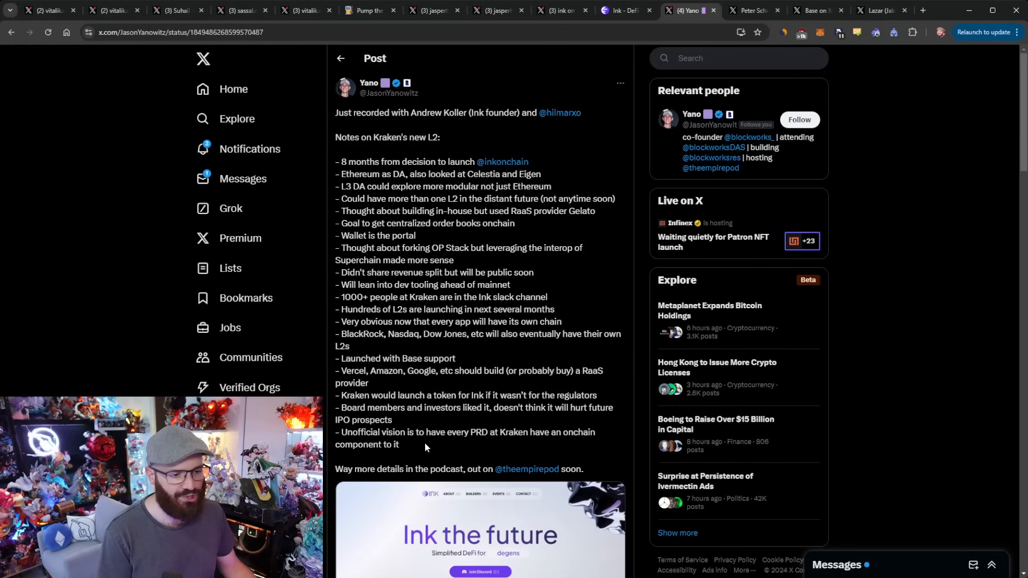
{"action": "mouse_move", "coordinate": [426, 390]}
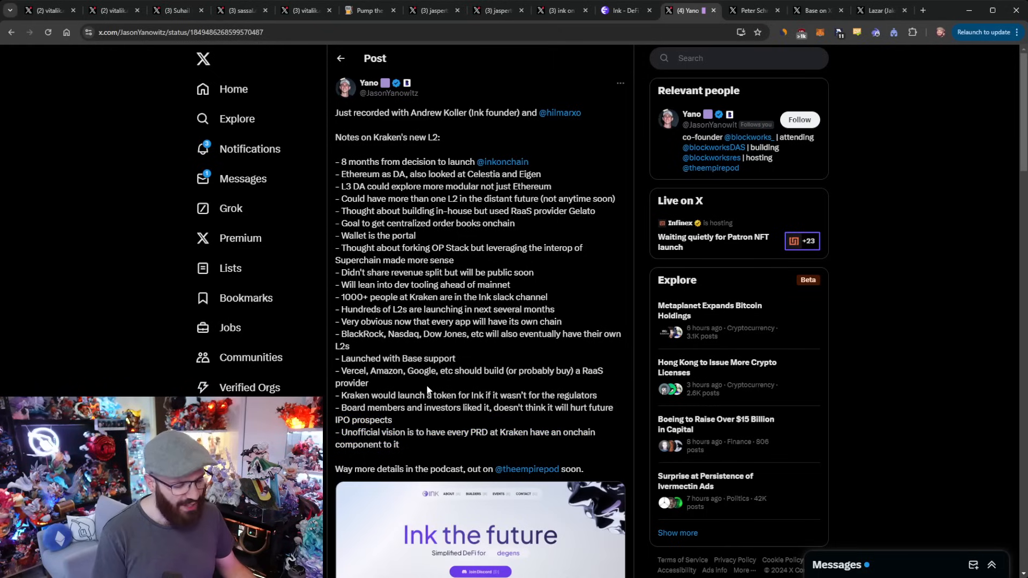
{"action": "mouse_move", "coordinate": [452, 358]}
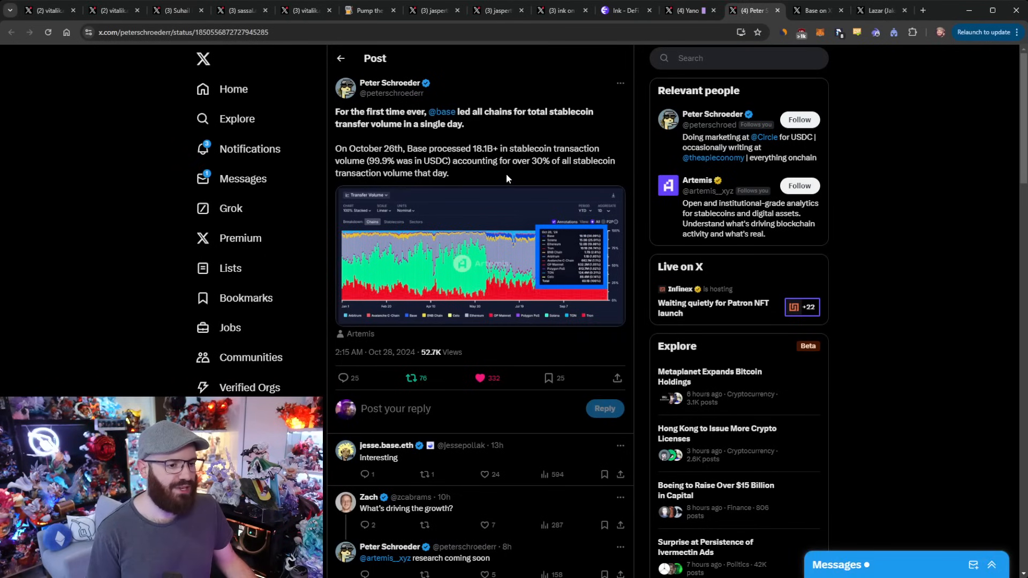
{"action": "mouse_move", "coordinate": [904, 194]}
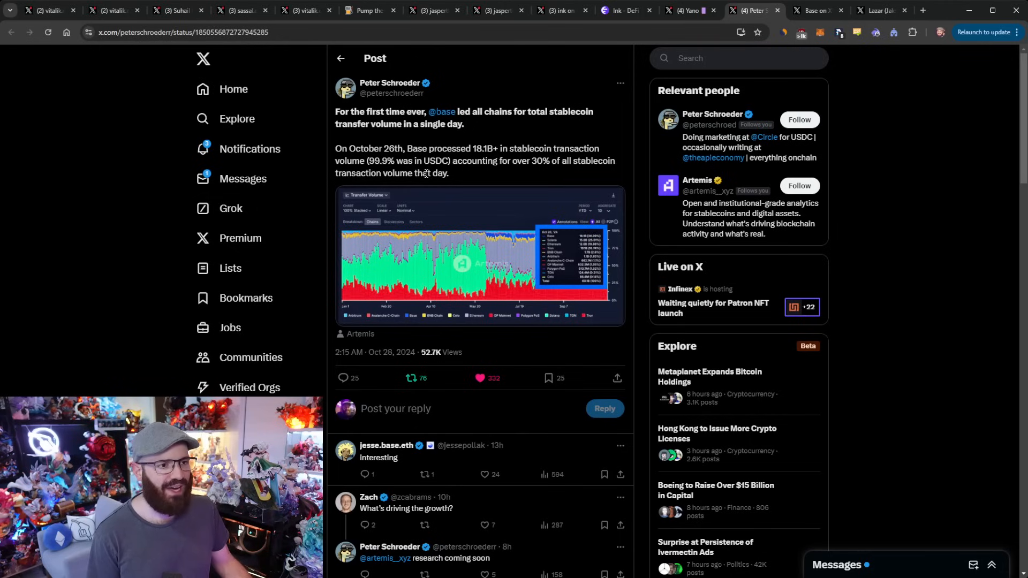
Step: Read Peter Schroeder's Base stablecoin volume post and move to Base's post on fault proofs coming to mainnet October 30th
{"action": "left_click", "coordinate": [479, 256]}
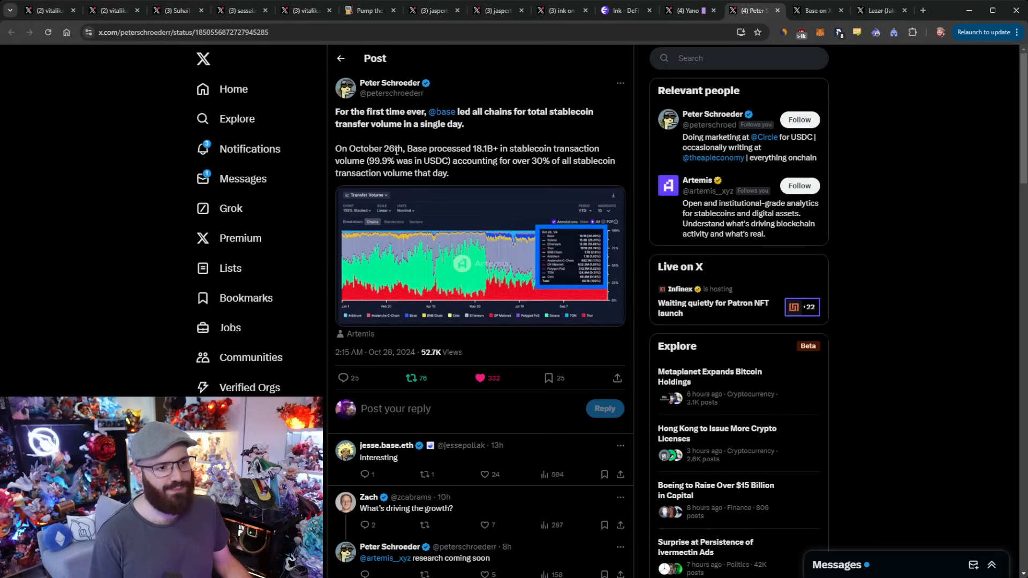
{"action": "mouse_move", "coordinate": [461, 159]}
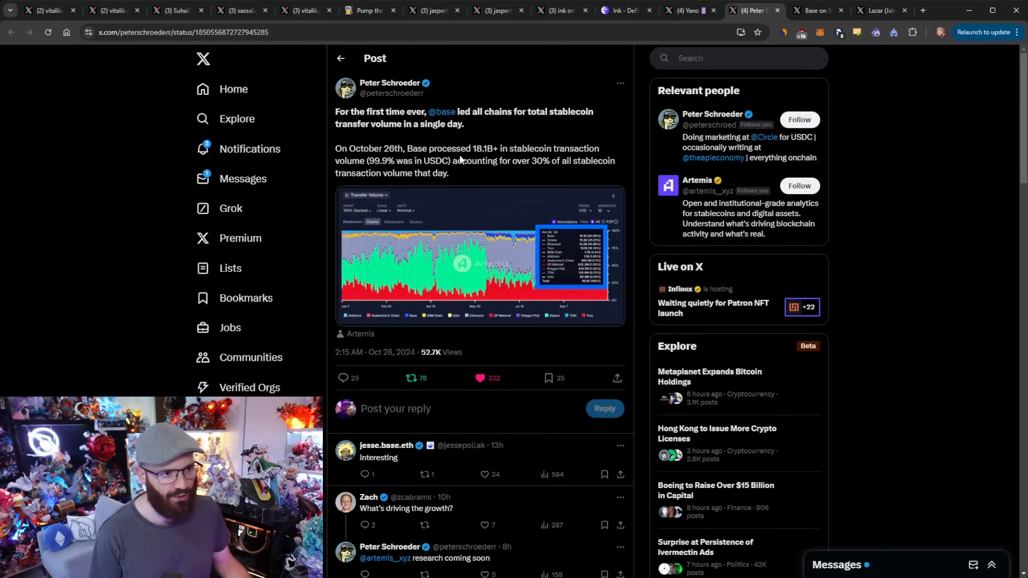
{"action": "left_click", "coordinate": [478, 256]}
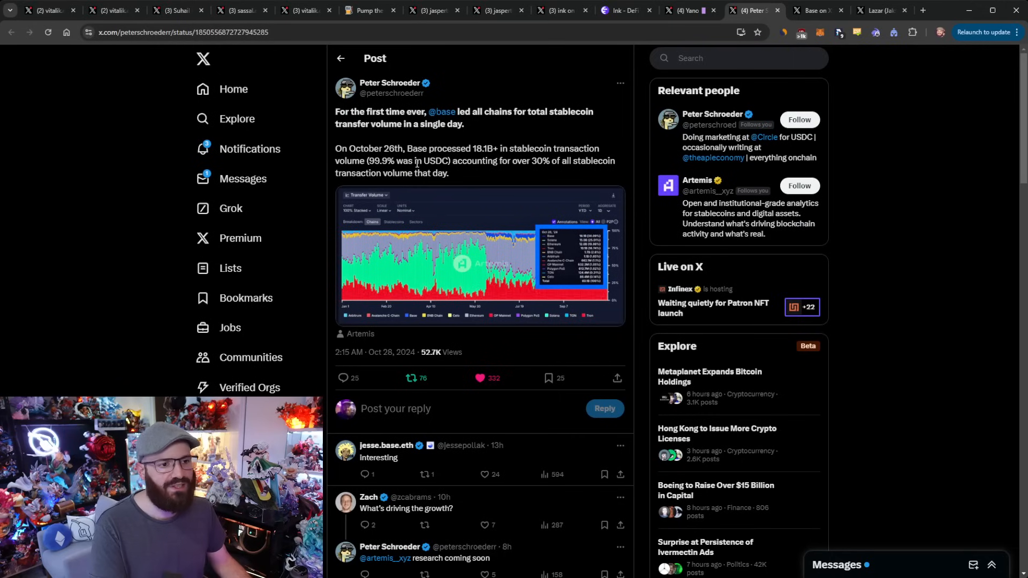
{"action": "left_click", "coordinate": [460, 265]}
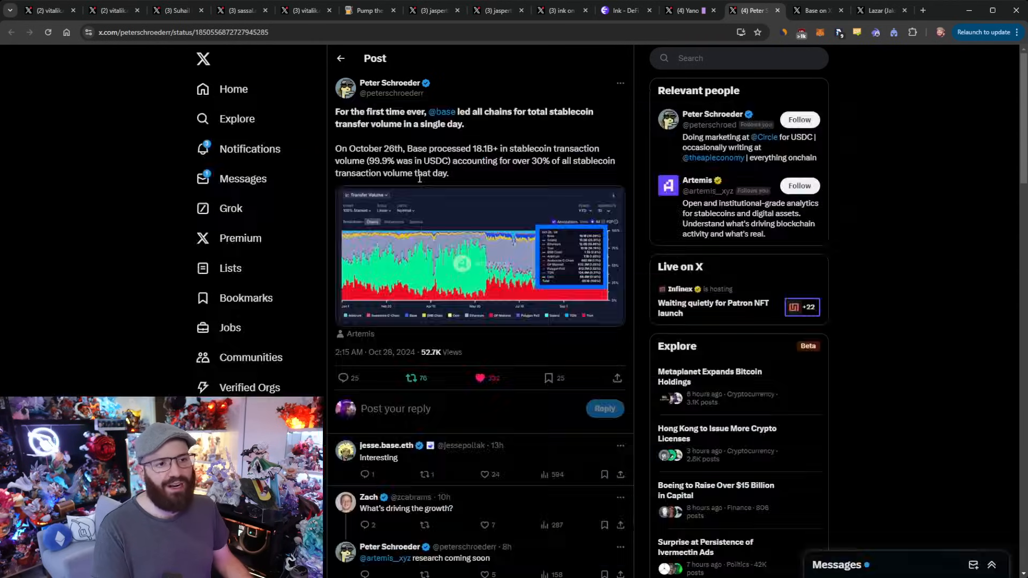
{"action": "left_click", "coordinate": [479, 263]}
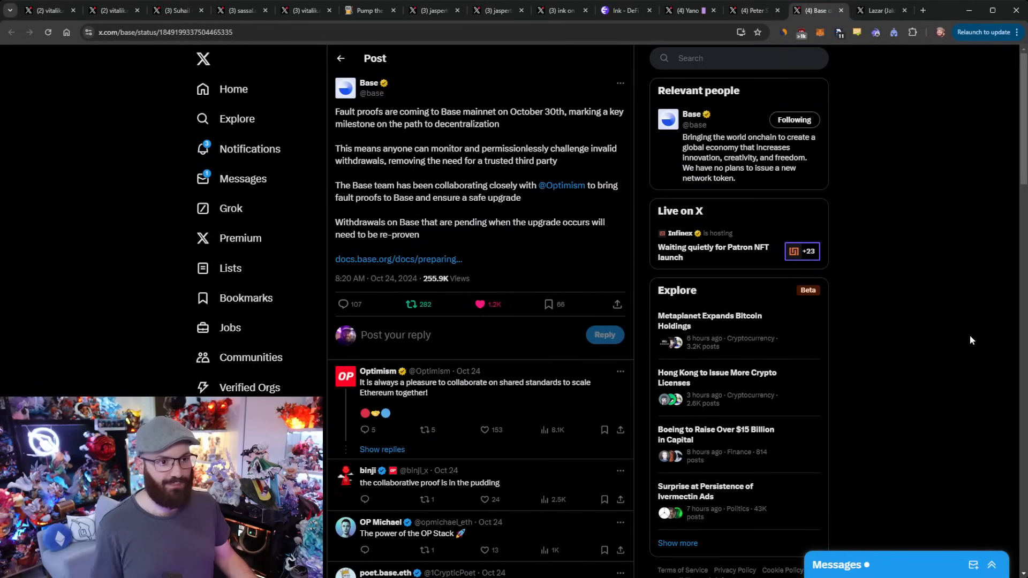
{"action": "mouse_move", "coordinate": [962, 372]}
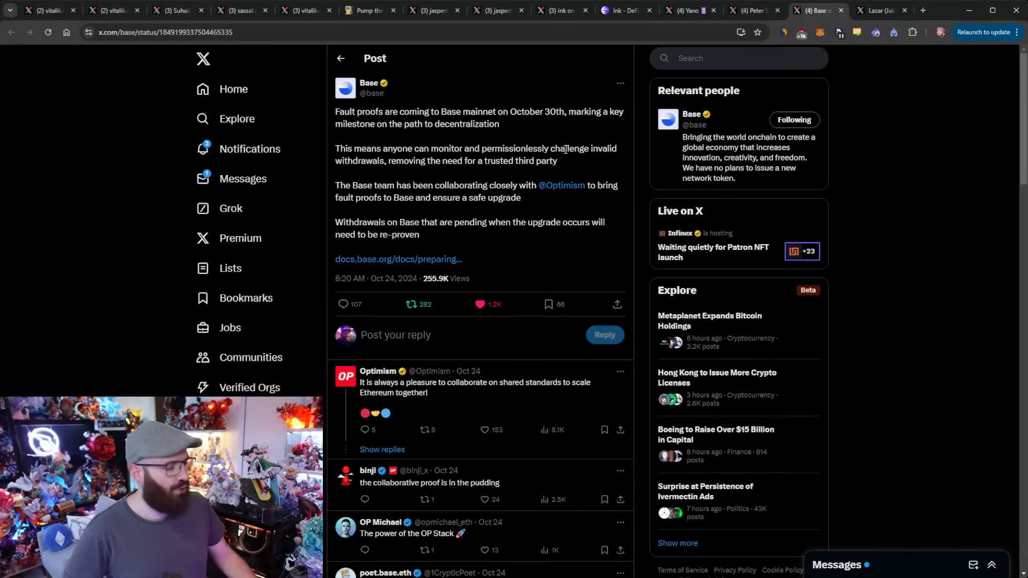
{"action": "mouse_move", "coordinate": [563, 142]}
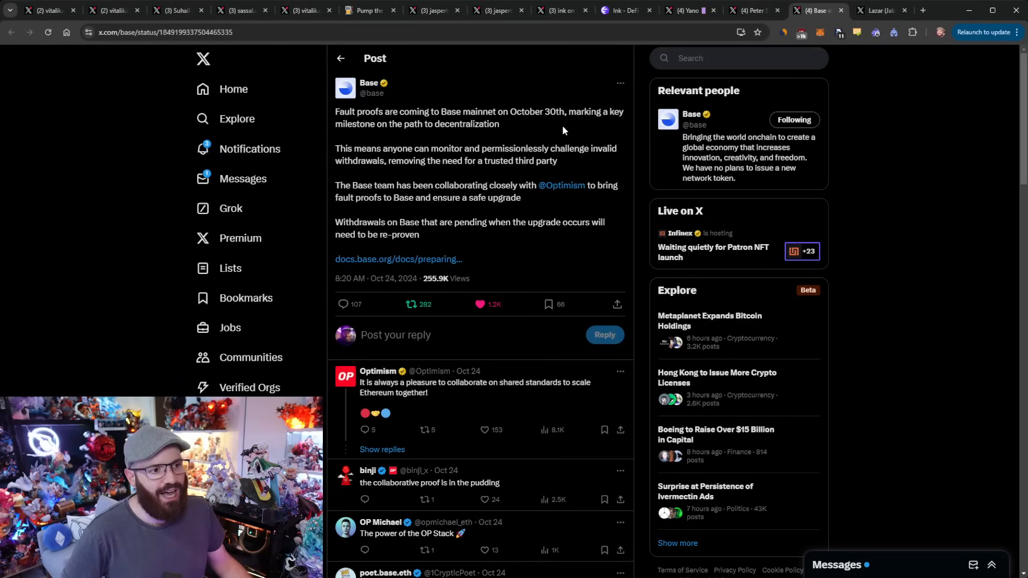
{"action": "mouse_move", "coordinate": [382, 165]}
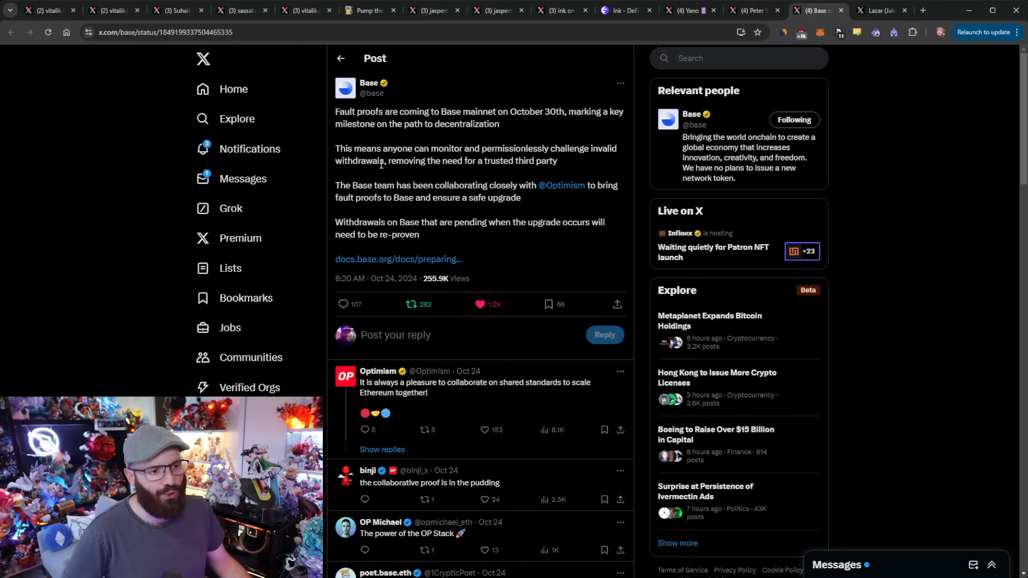
{"action": "mouse_move", "coordinate": [544, 162]}
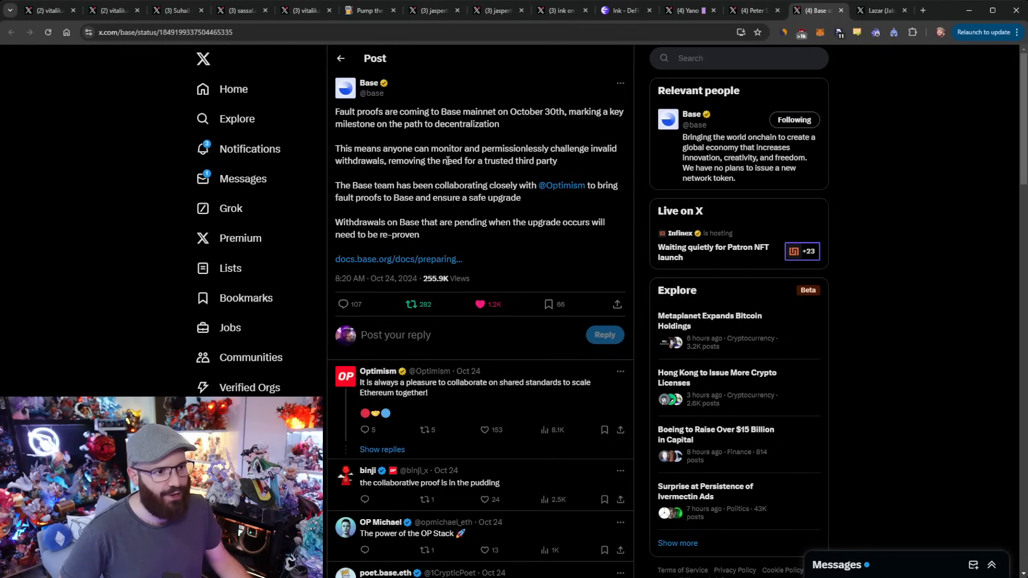
{"action": "mouse_move", "coordinate": [459, 159]}
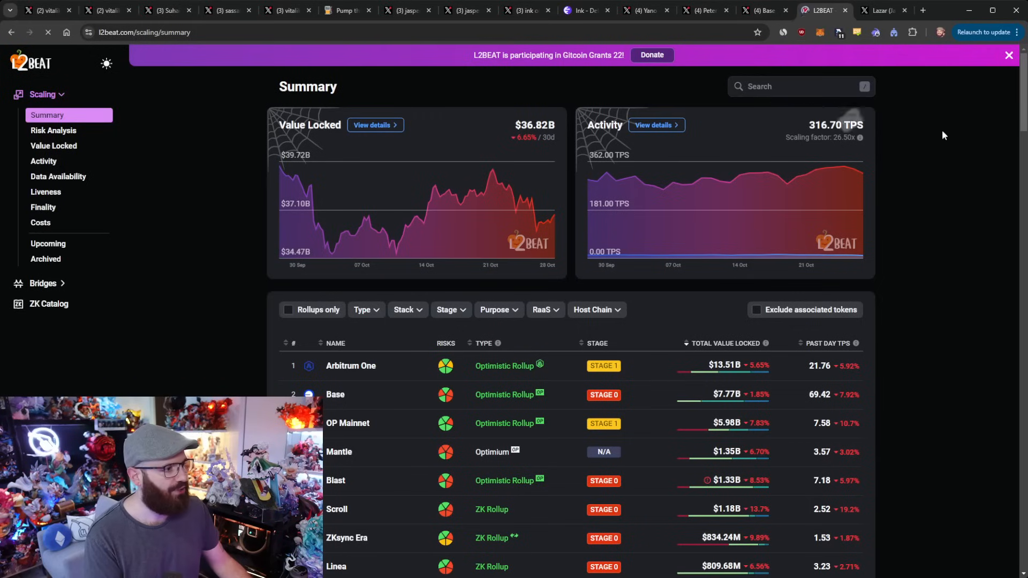
Step: Scroll through the L2BEAT stages table, then bring up Lazar's Devcon stats post (12,000+ attendees, 900+ volunteer sign-ups)
{"action": "scroll", "scroll_direction": "down", "scroll_amount": 3}
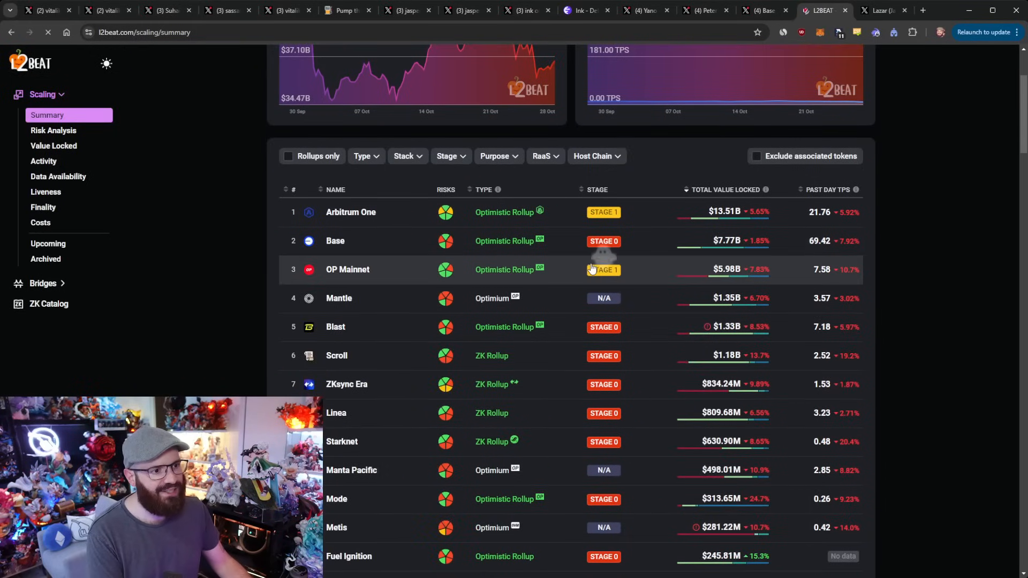
{"action": "mouse_move", "coordinate": [682, 241]}
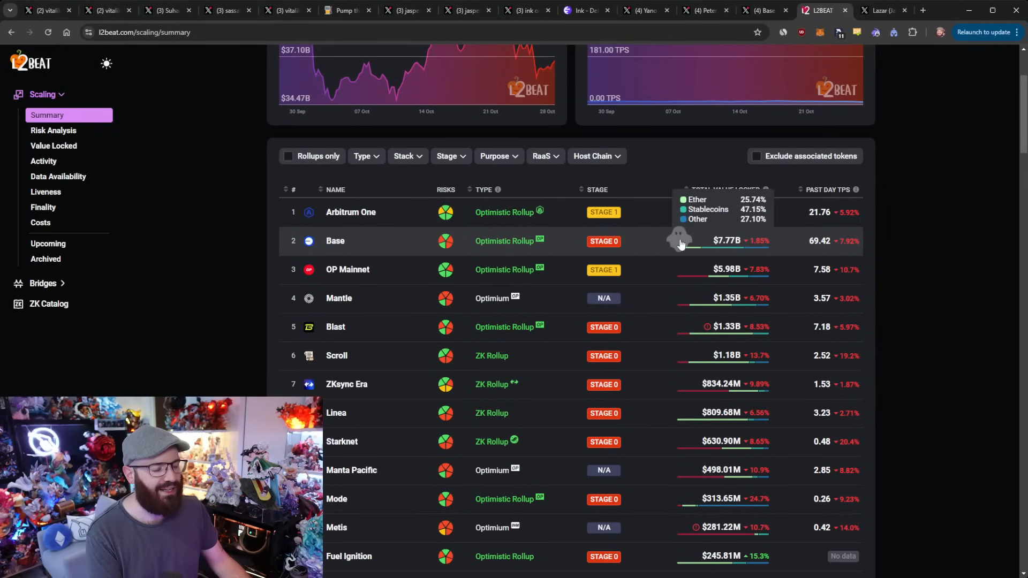
{"action": "mouse_move", "coordinate": [649, 236]}
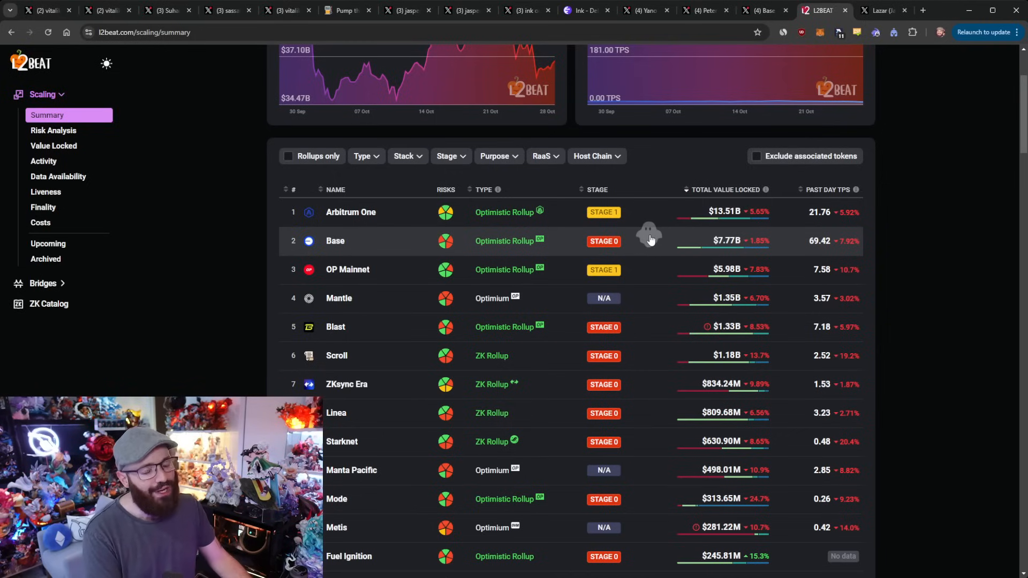
{"action": "mouse_move", "coordinate": [646, 222]}
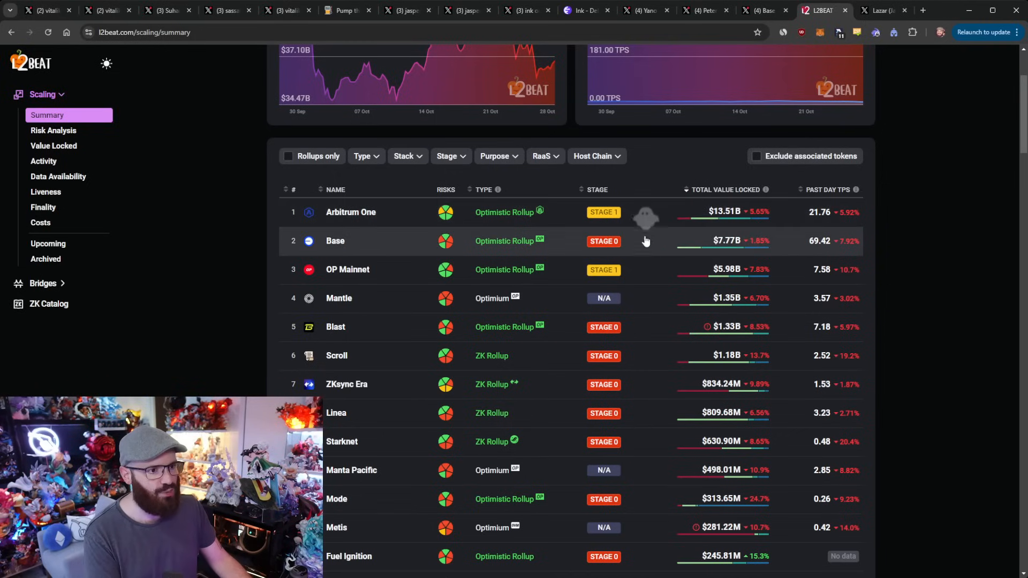
{"action": "mouse_move", "coordinate": [627, 271]}
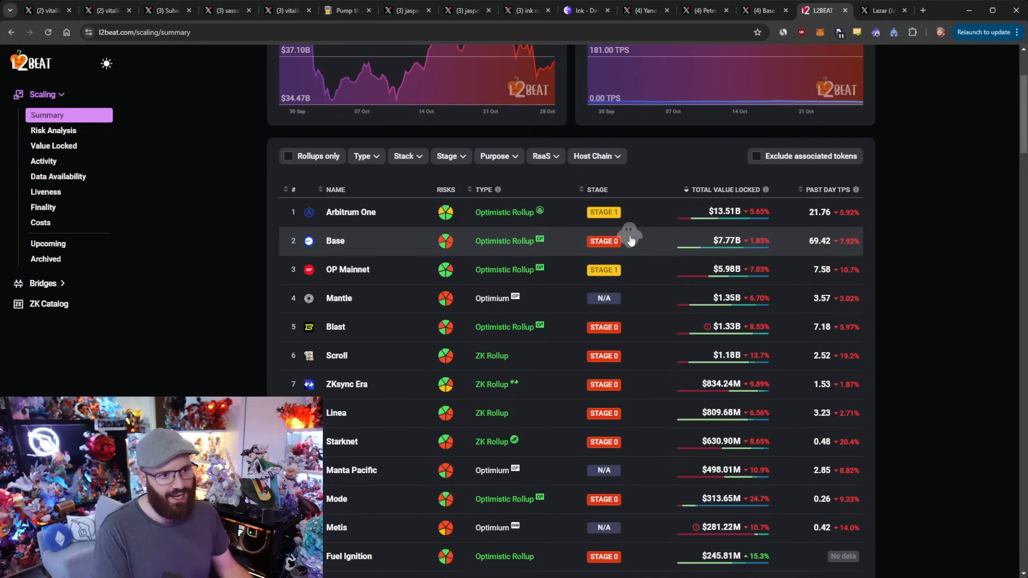
{"action": "mouse_move", "coordinate": [445, 241]}
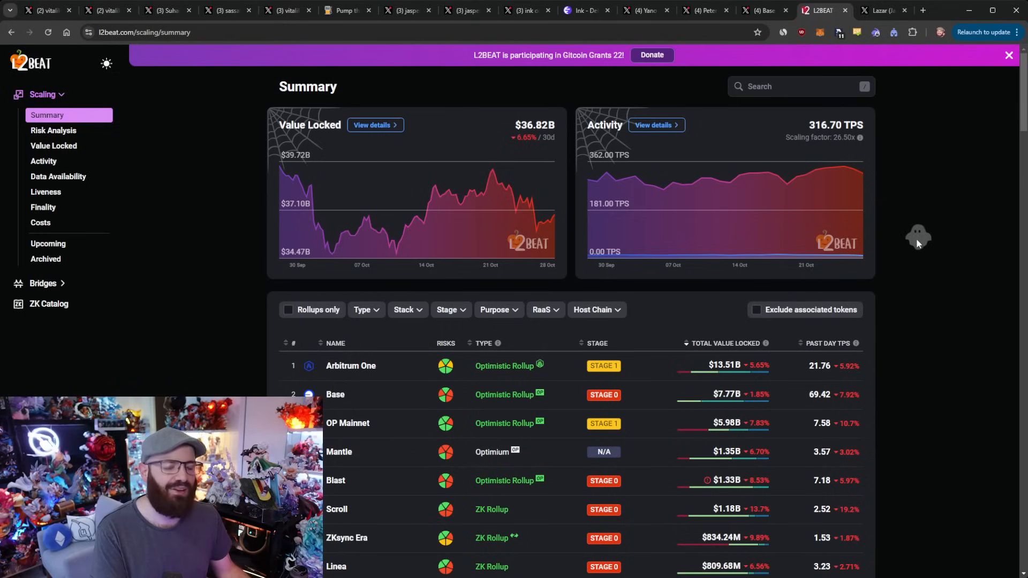
{"action": "scroll", "scroll_direction": "down", "scroll_amount": 3}
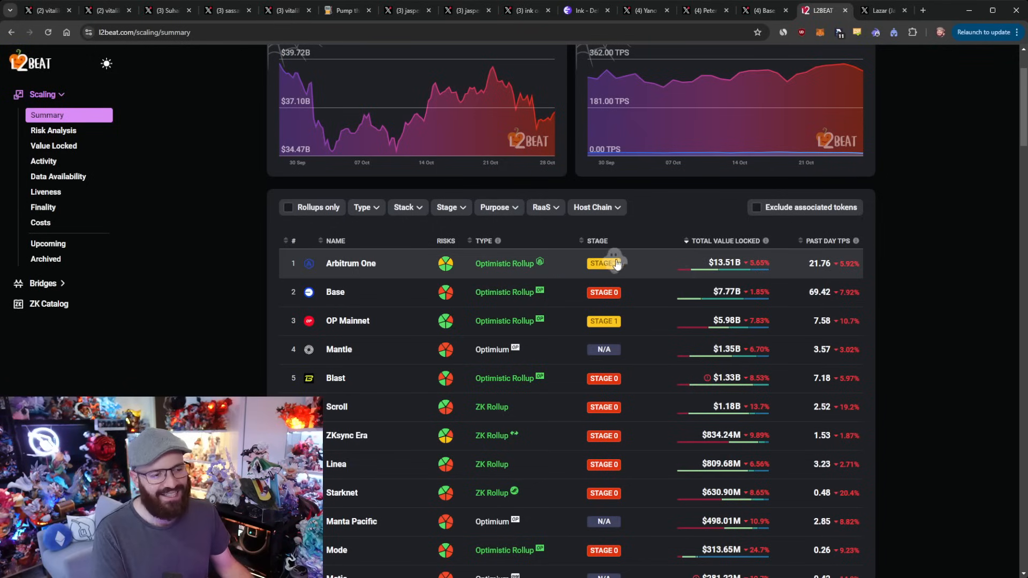
{"action": "mouse_move", "coordinate": [936, 211]}
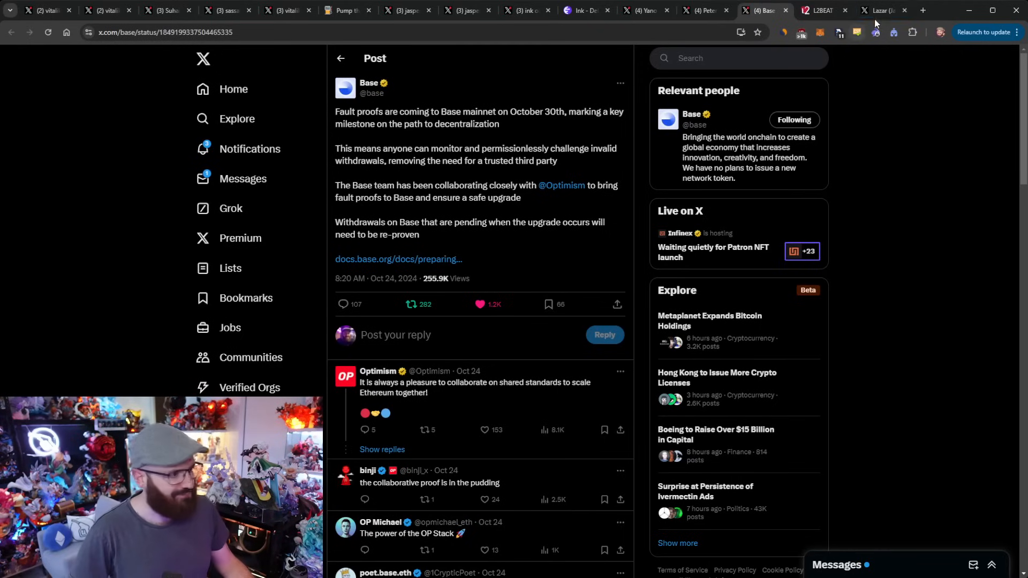
{"action": "left_click", "coordinate": [886, 10]}
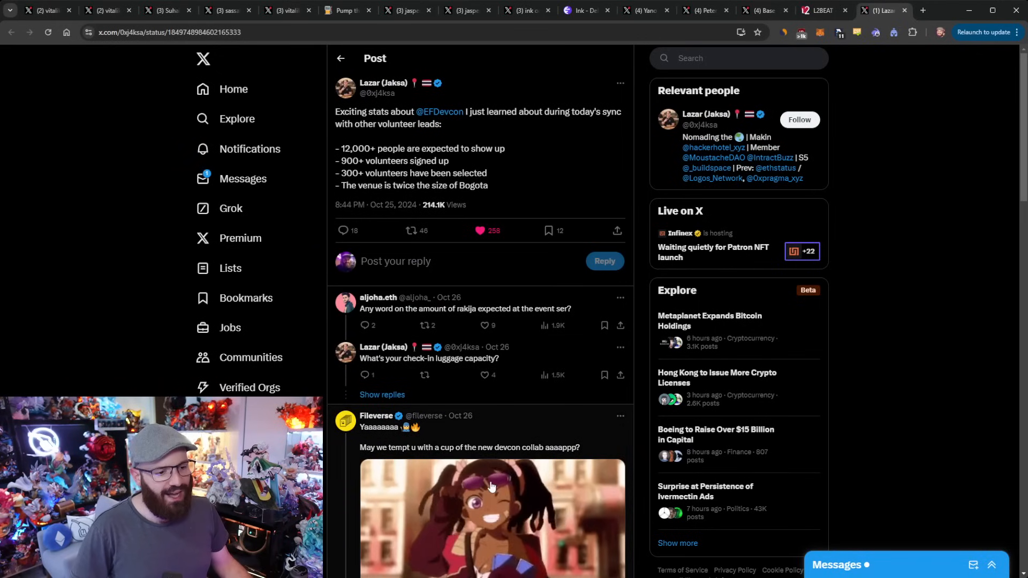